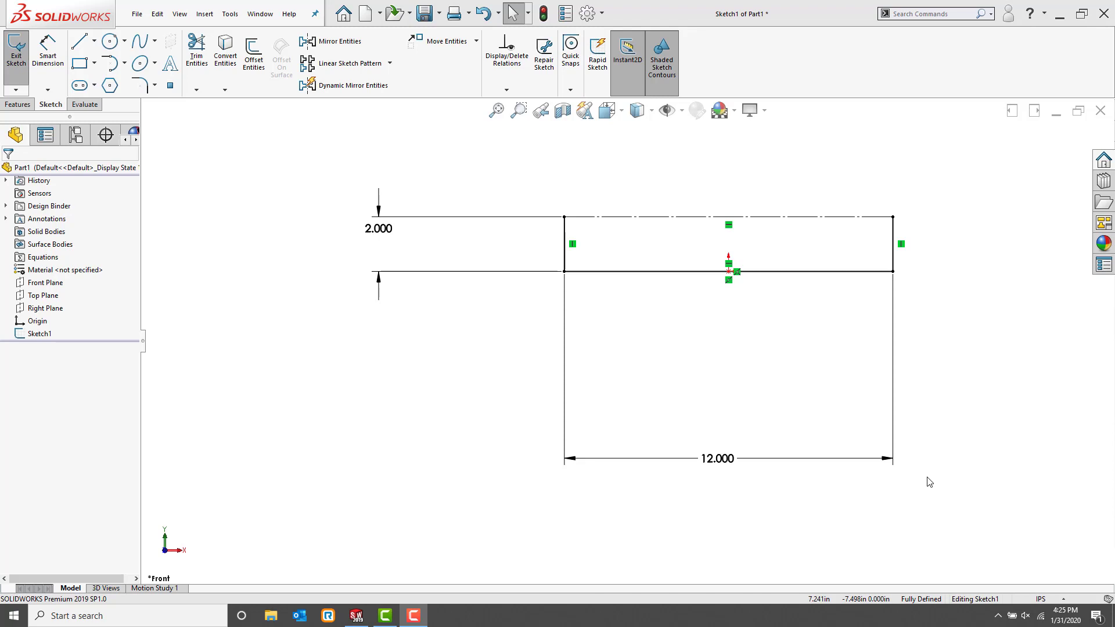
mouse_move(508, 339)
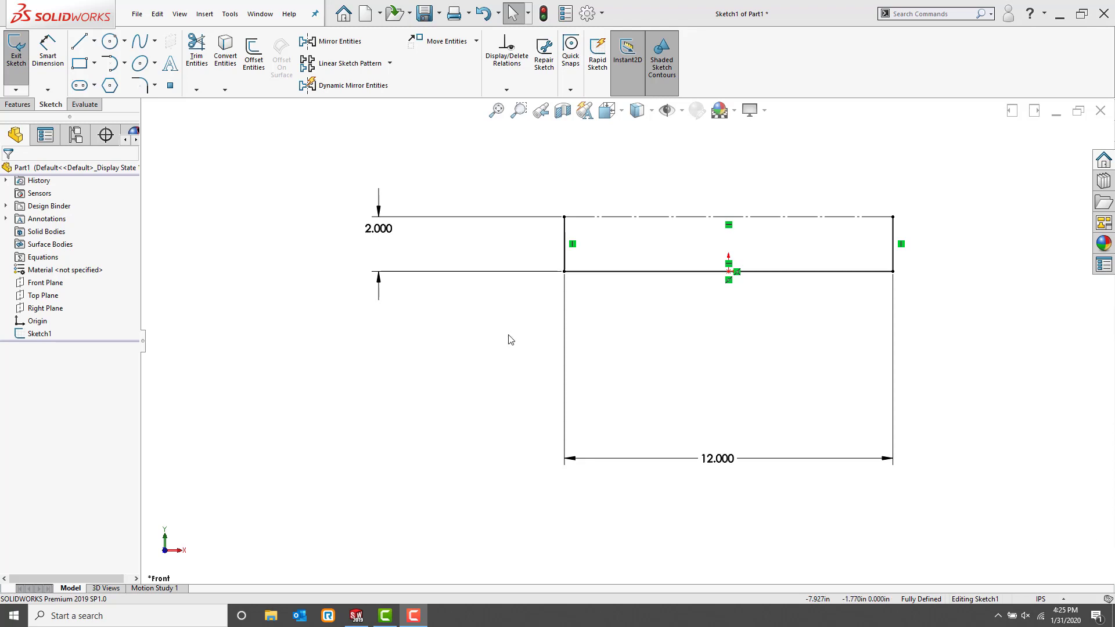
mouse_move(83, 103)
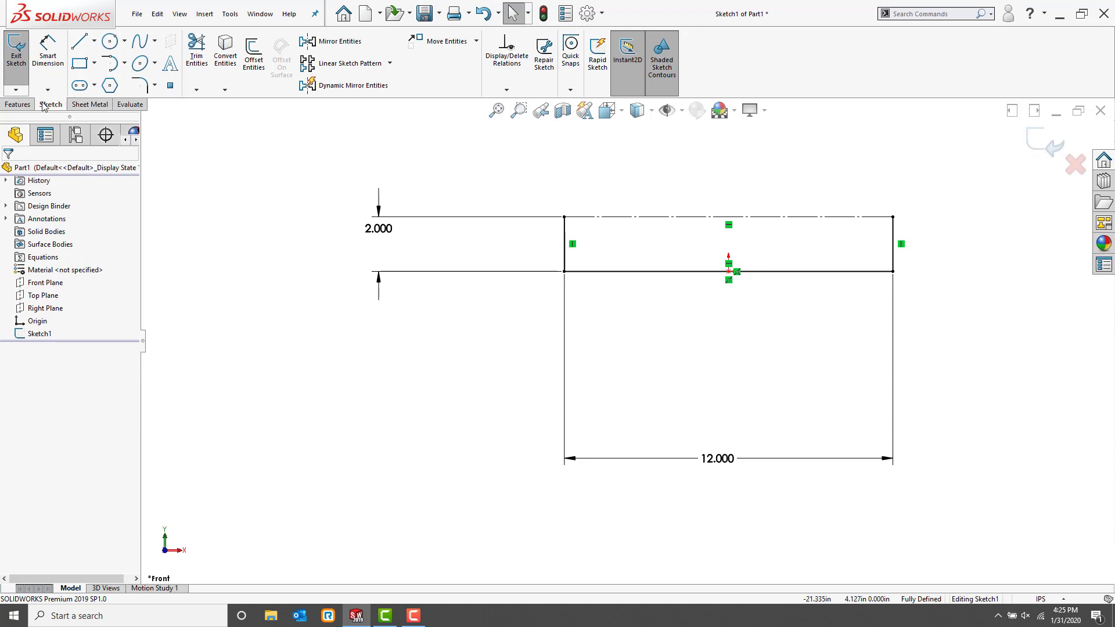
Step: Switch from the Features commands to the Sheet Metal feature tools
click(17, 105)
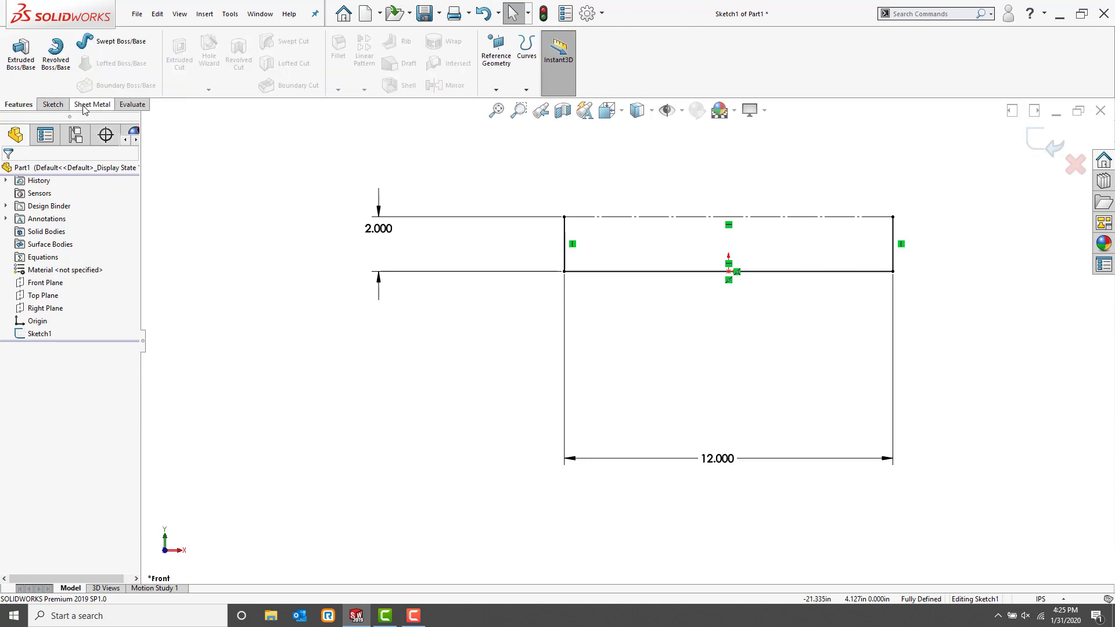
click(92, 104)
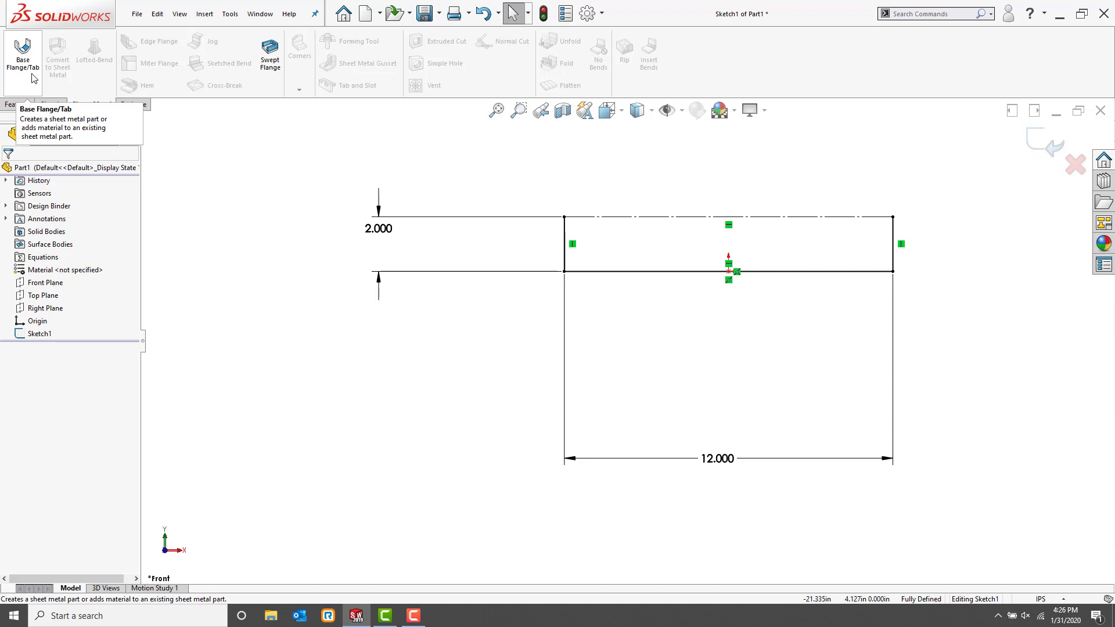
Step: Start a Base Flange using the SAMPLE TABLE - STEEL - ENGLISH UNITS gauge table for thickness
click(23, 53)
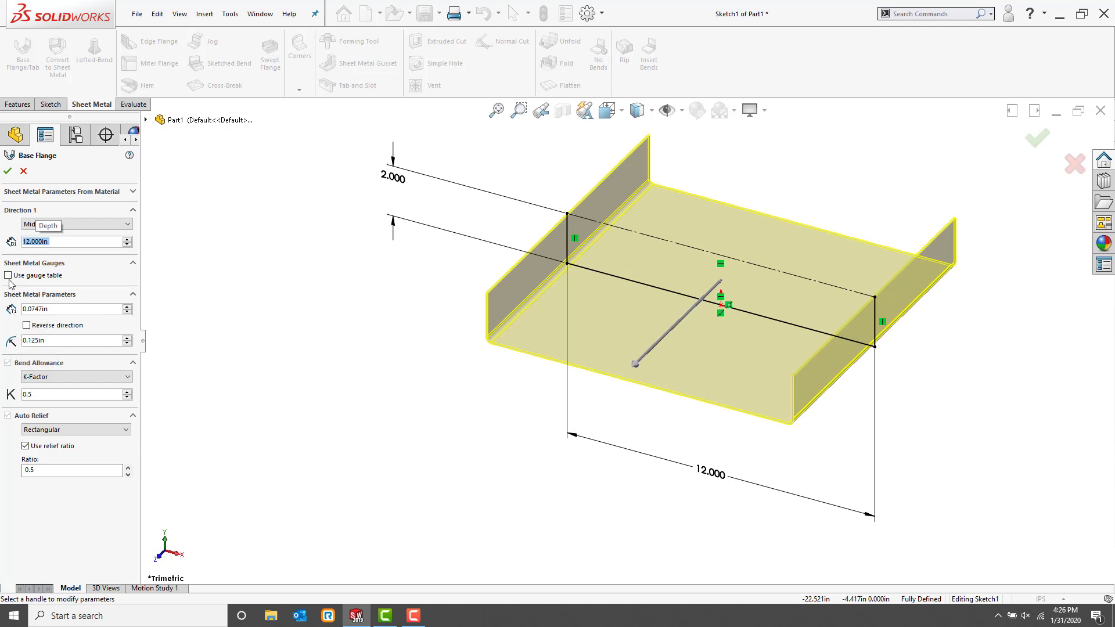
click(8, 275)
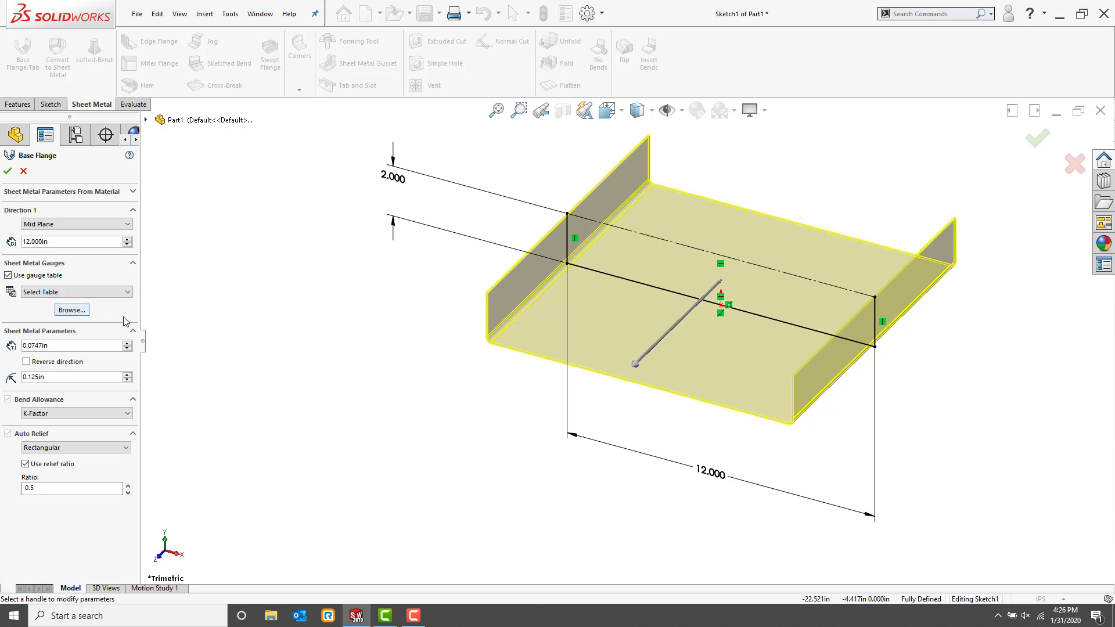
click(70, 291)
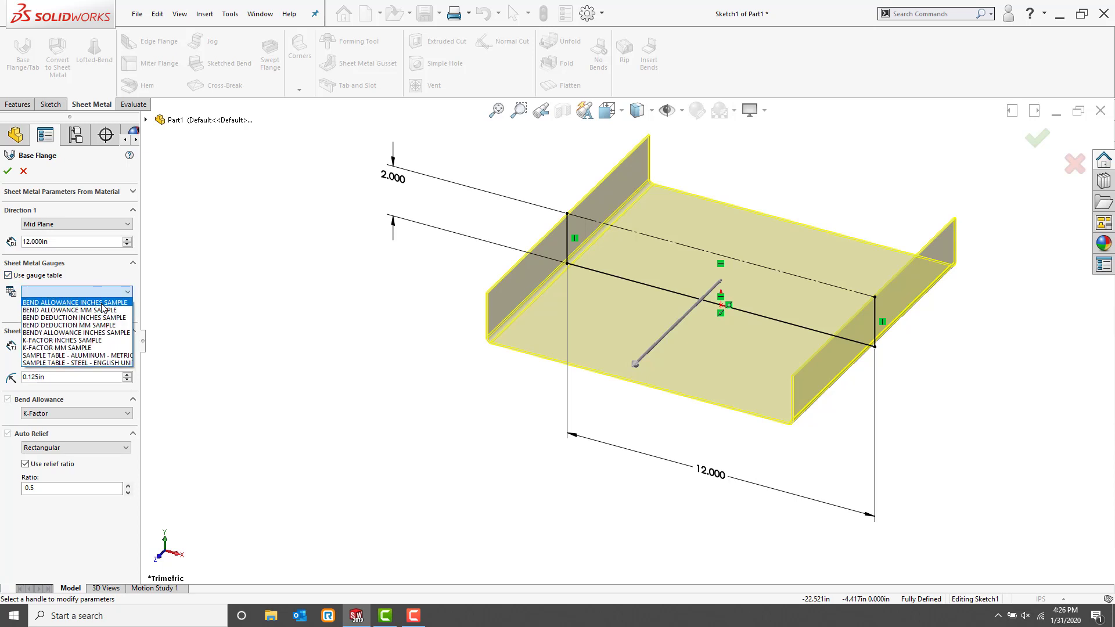
mouse_move(104, 308)
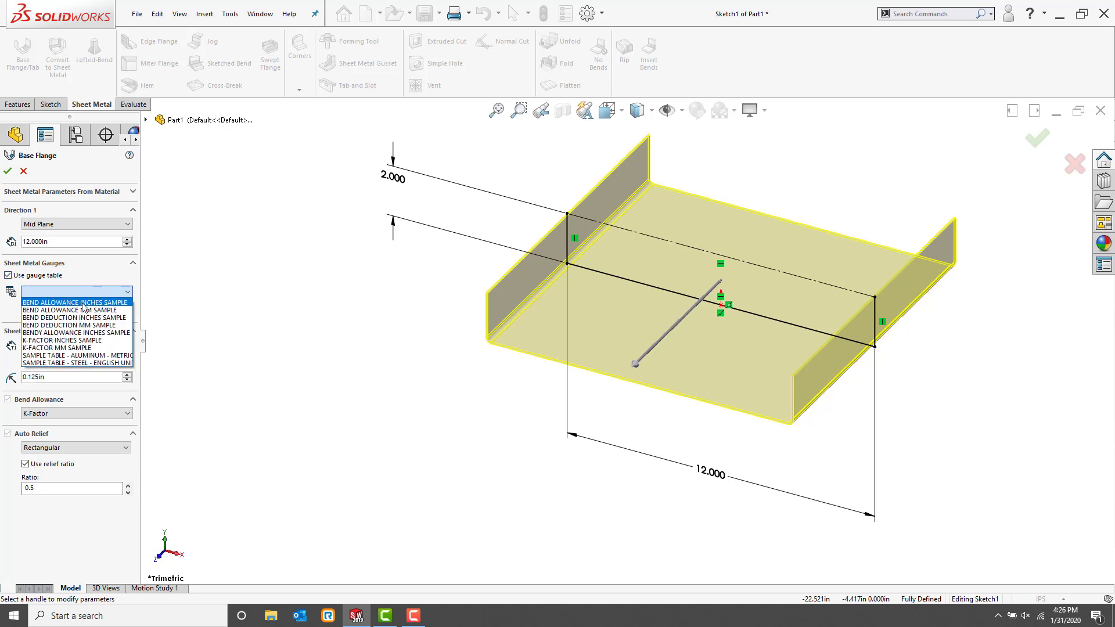
mouse_move(90, 362)
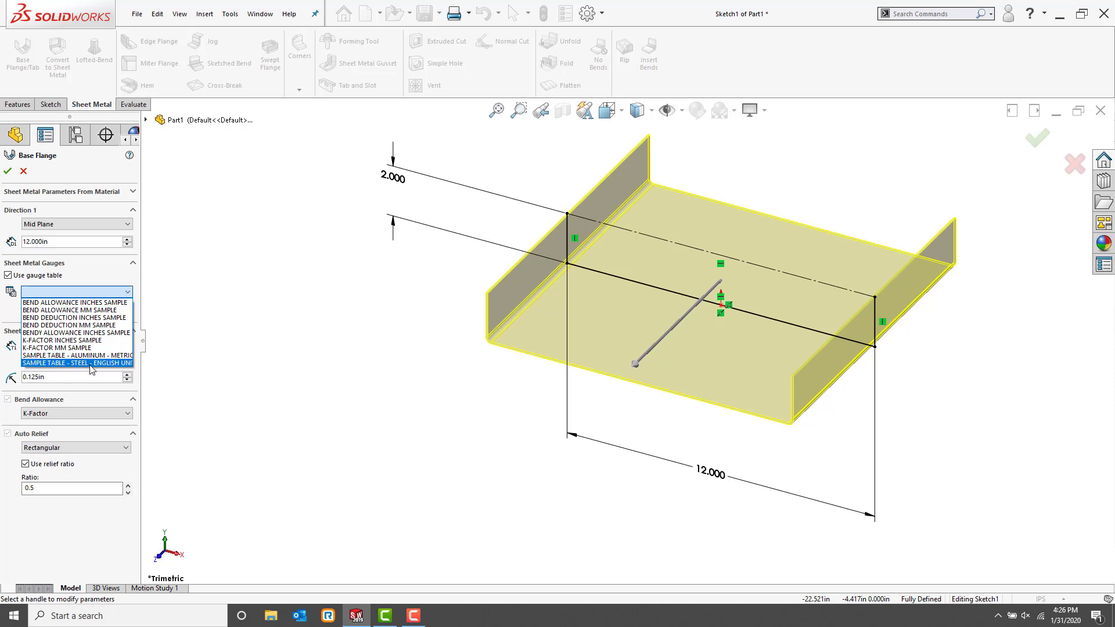
click(77, 363)
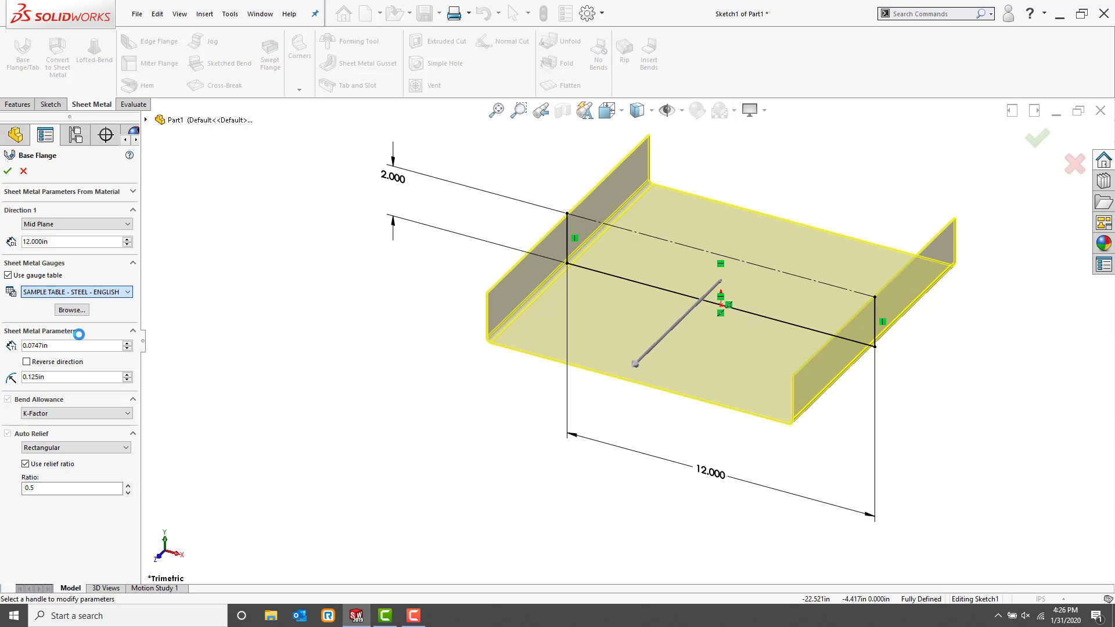
click(70, 360)
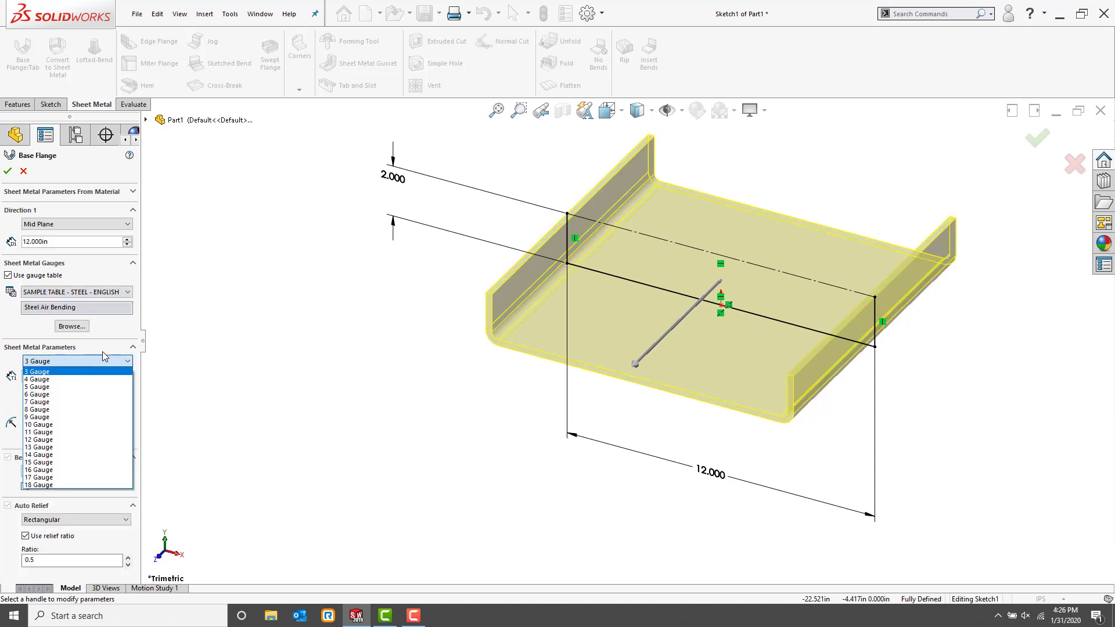
mouse_move(65, 386)
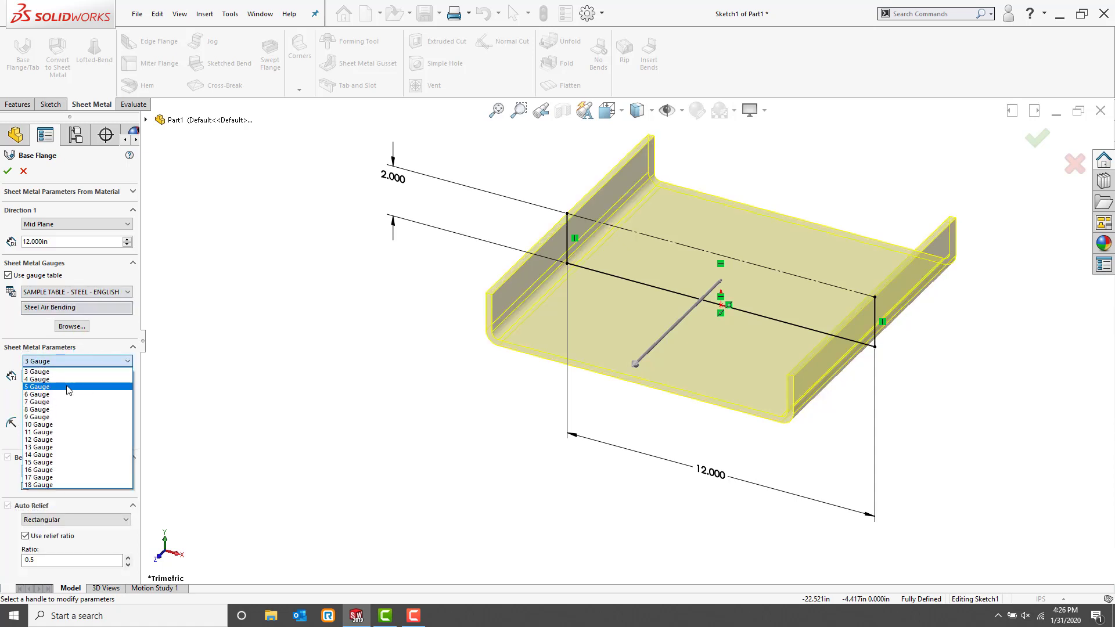
mouse_move(59, 379)
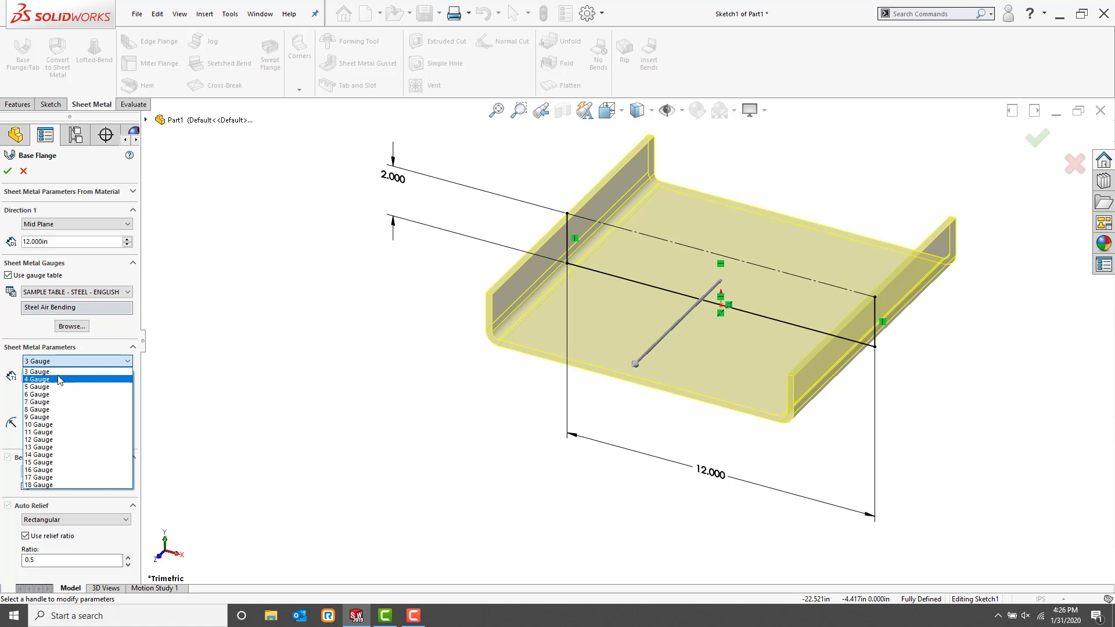
mouse_move(74, 432)
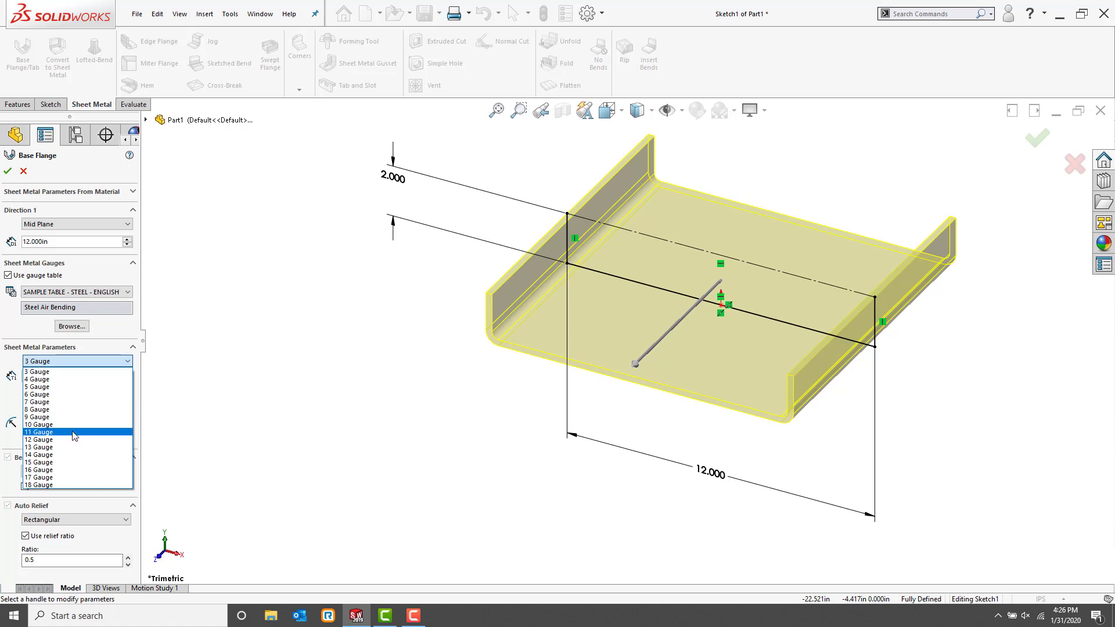
mouse_move(60, 462)
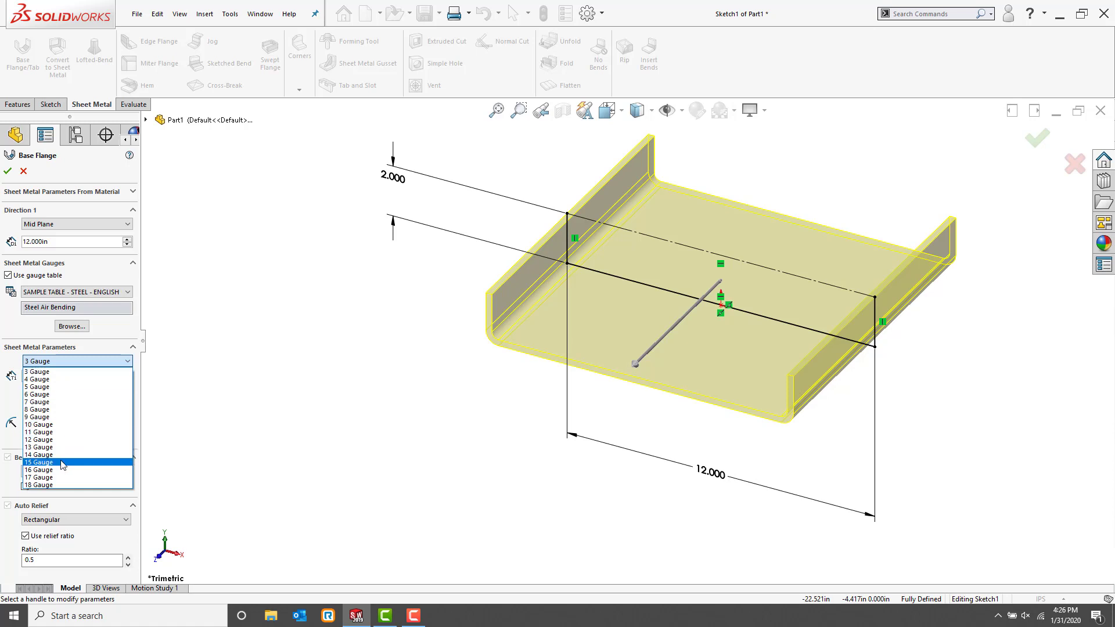
Step: Choose 14 gauge with 0.100 in bend radius, reversed direction, K-Factor allowance and rectangular relief
click(40, 454)
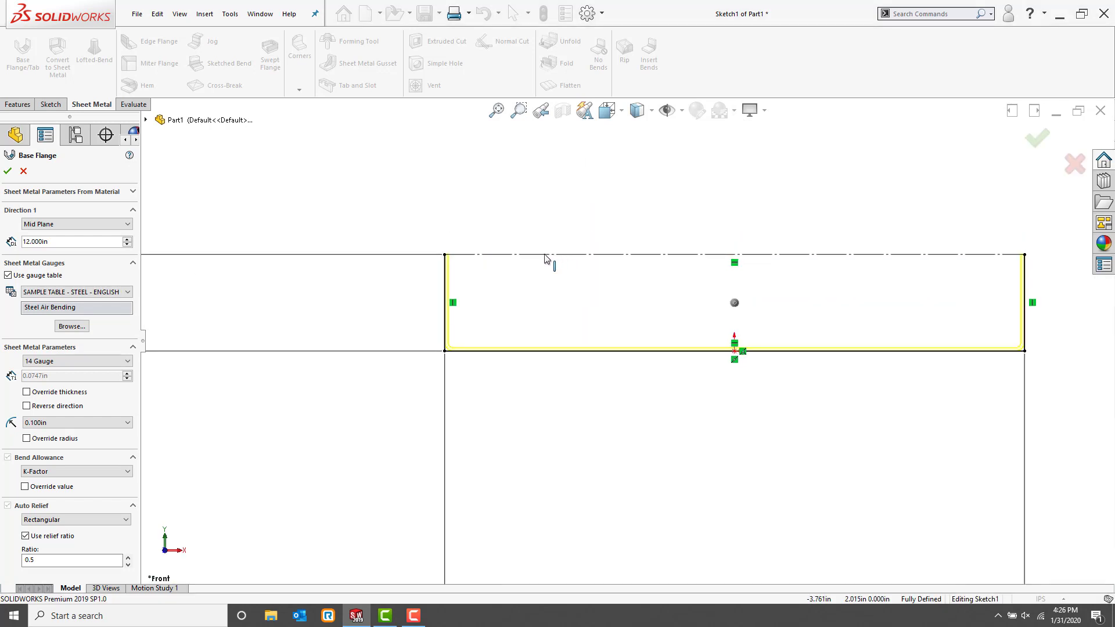
mouse_move(458, 291)
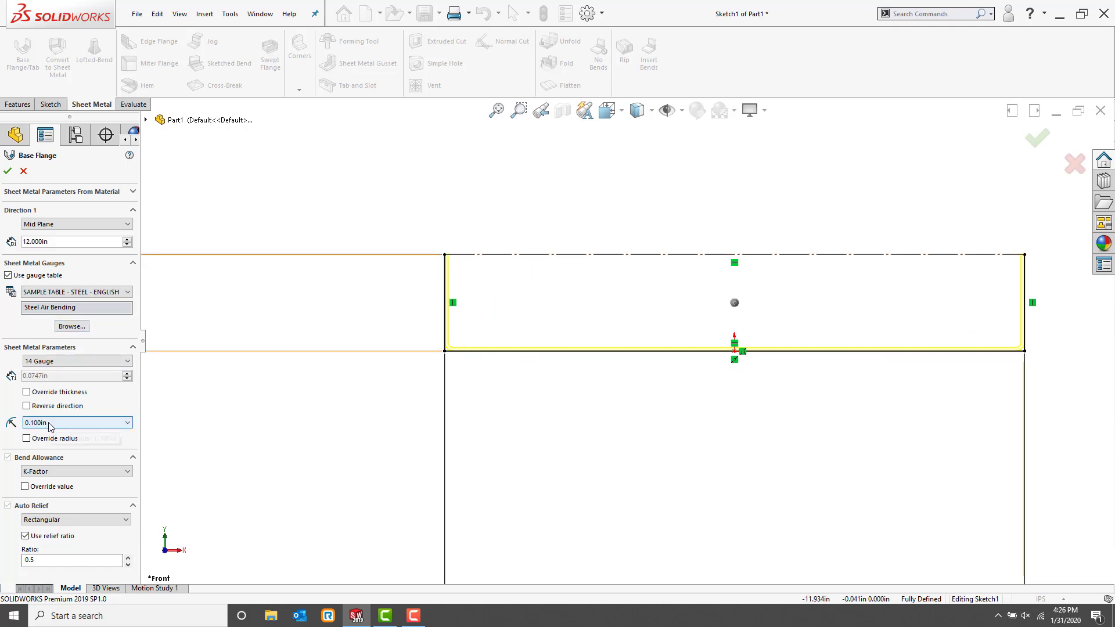
click(27, 405)
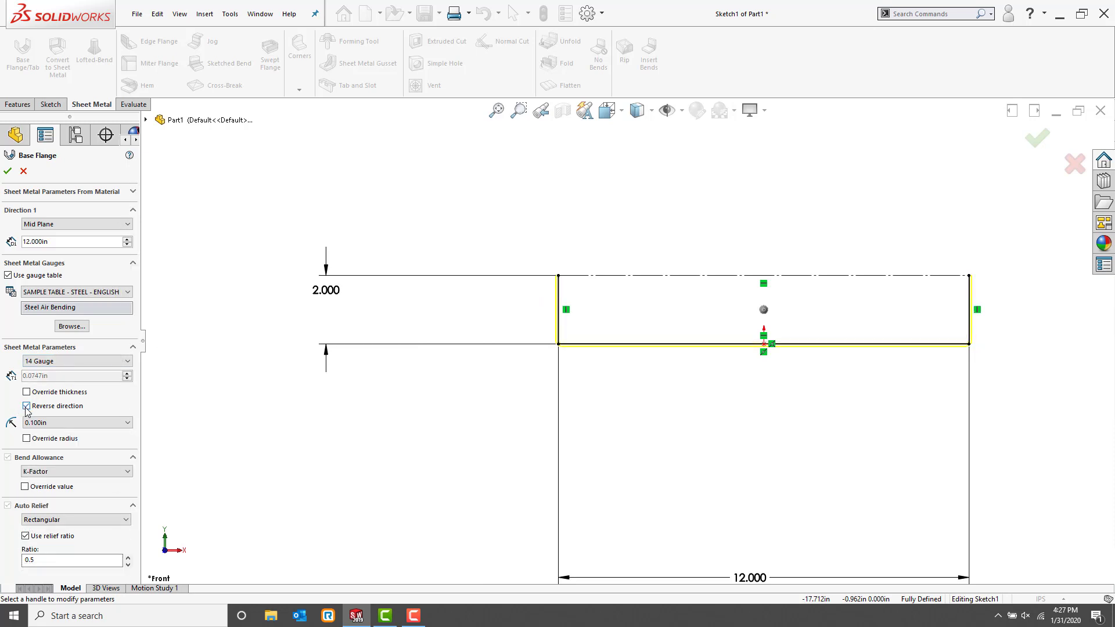
click(25, 405)
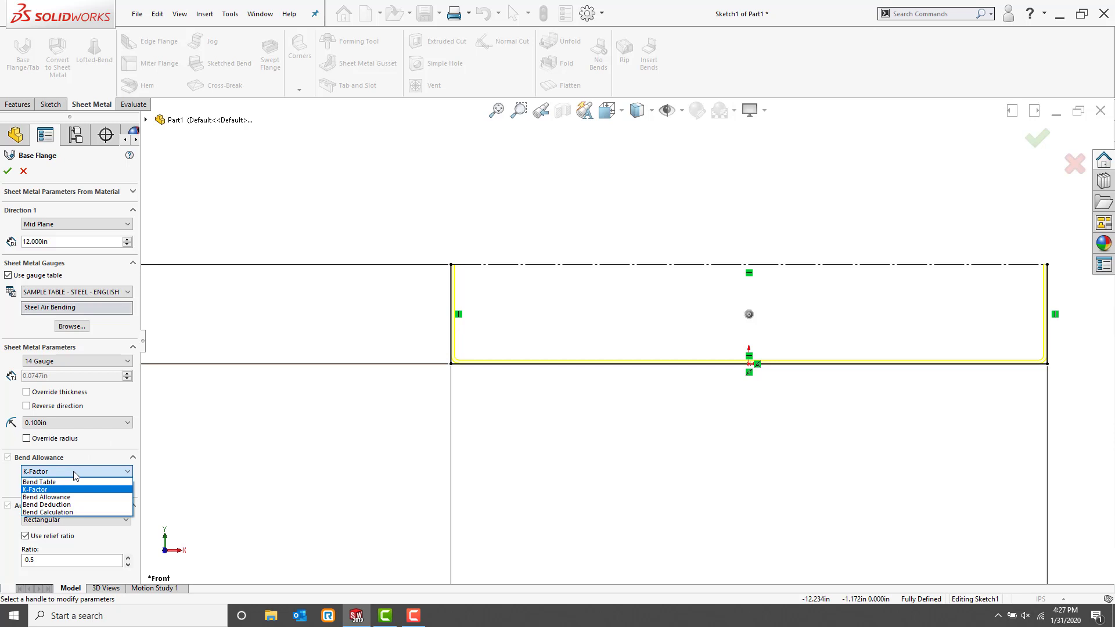
mouse_move(83, 461)
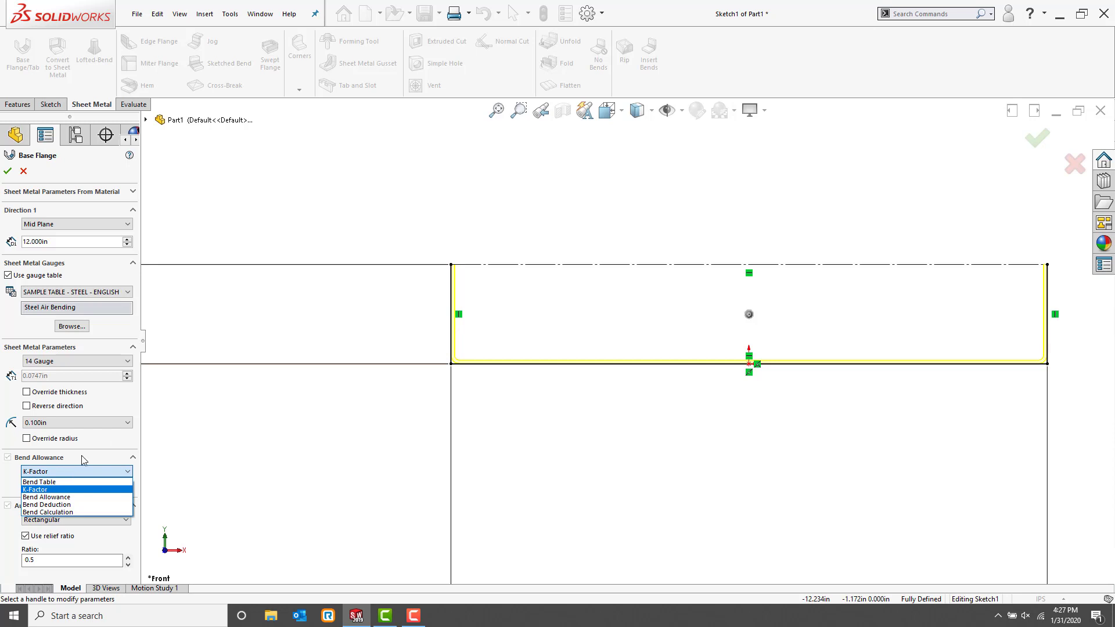
click(36, 489)
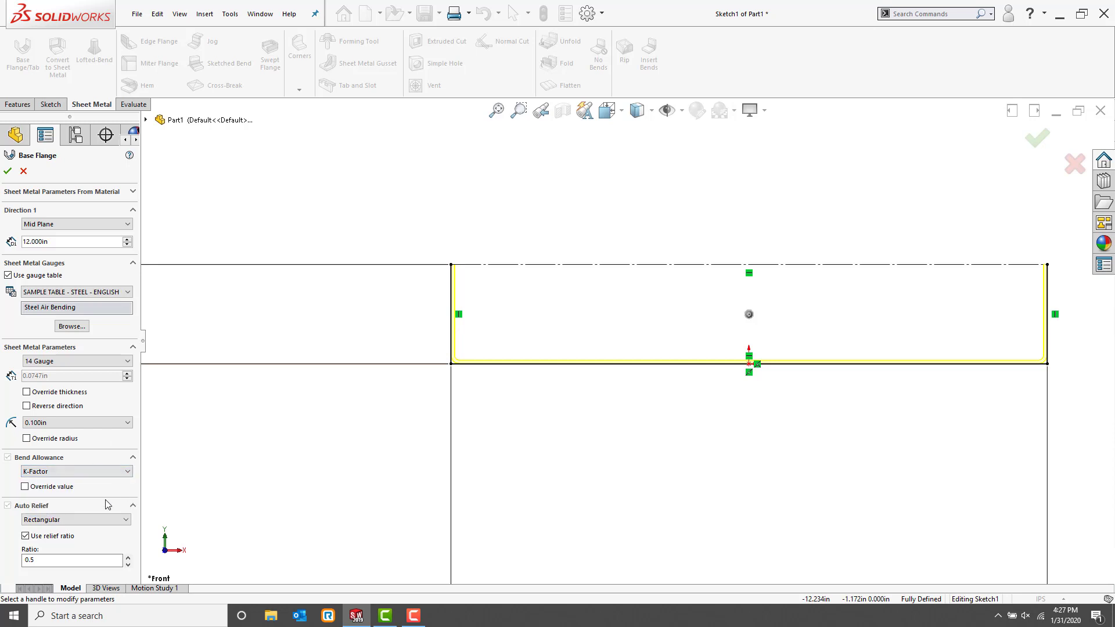
click(74, 519)
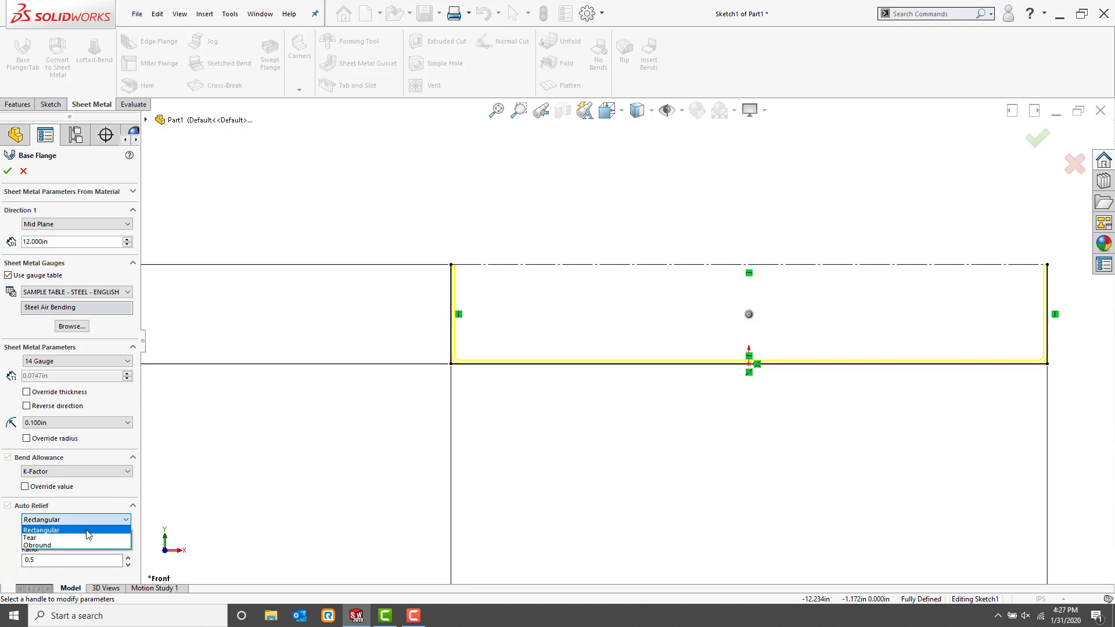
mouse_move(70, 538)
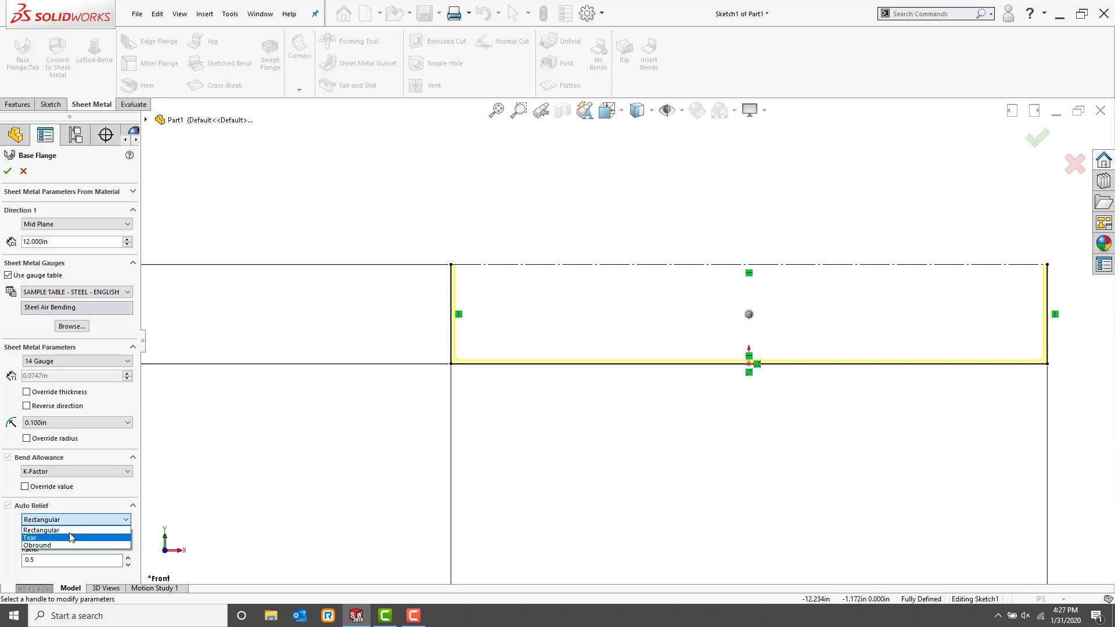
click(41, 529)
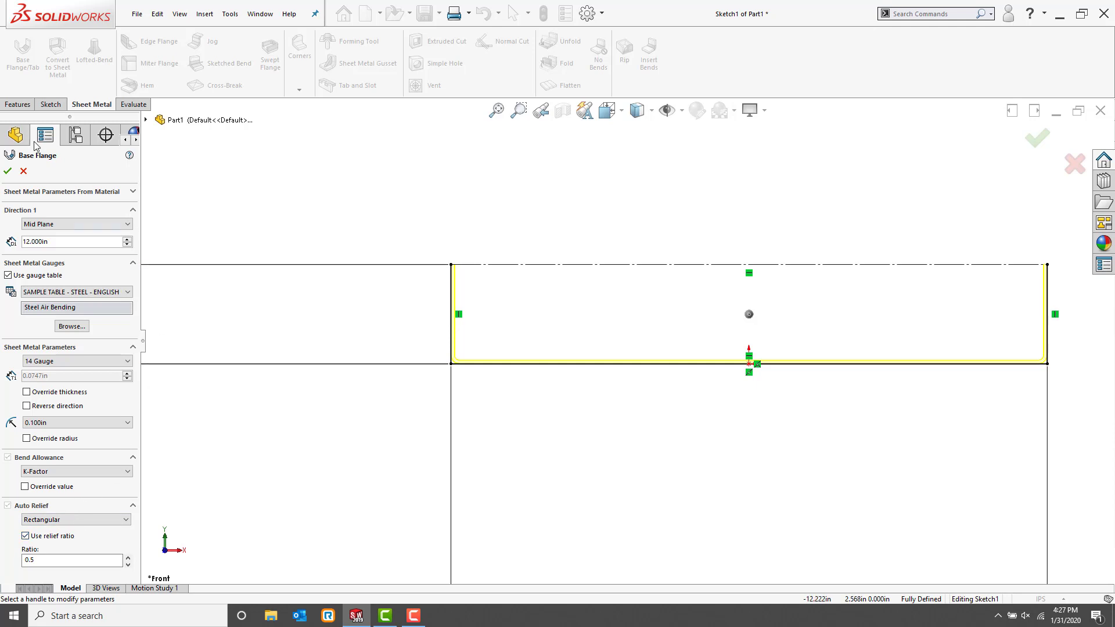
mouse_move(7, 172)
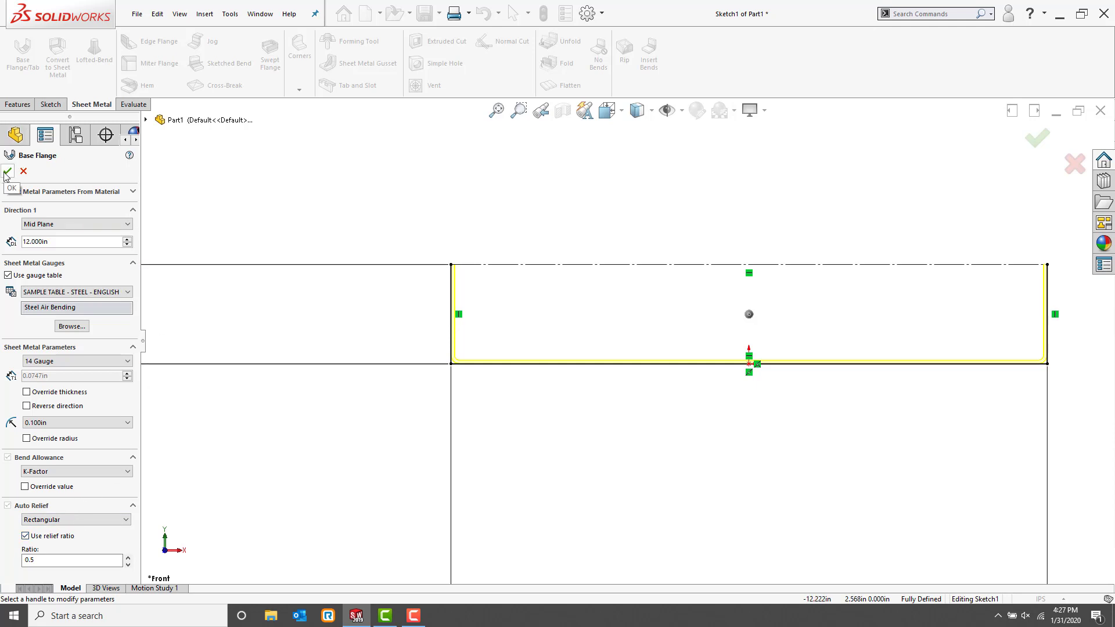
Step: Accept the base flange and bring up options for Cut-List-Item7
click(7, 171)
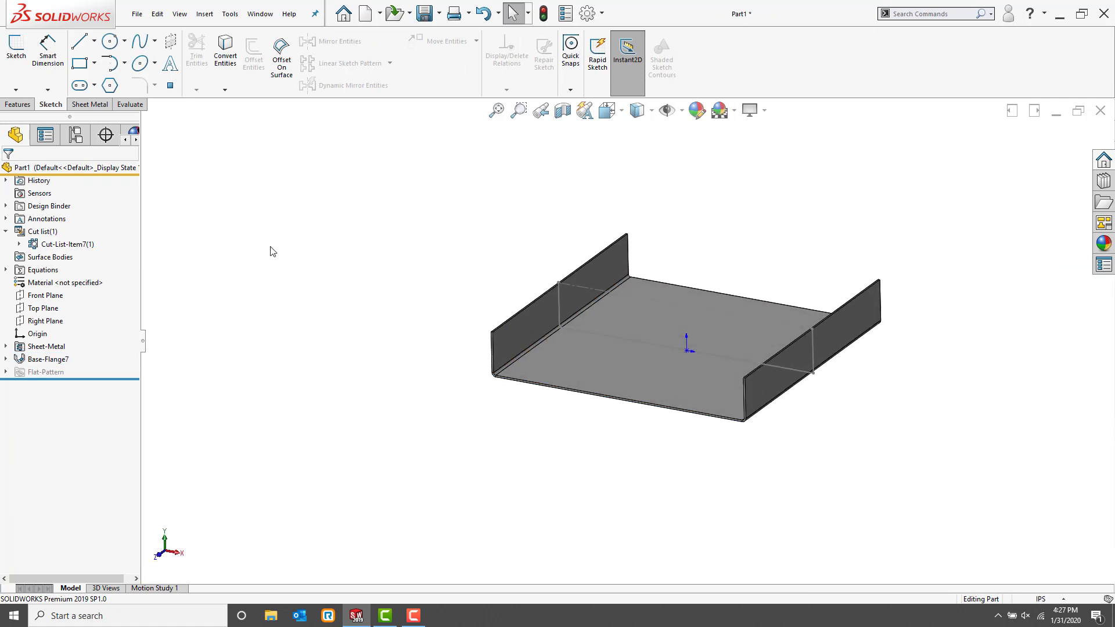
mouse_move(232, 242)
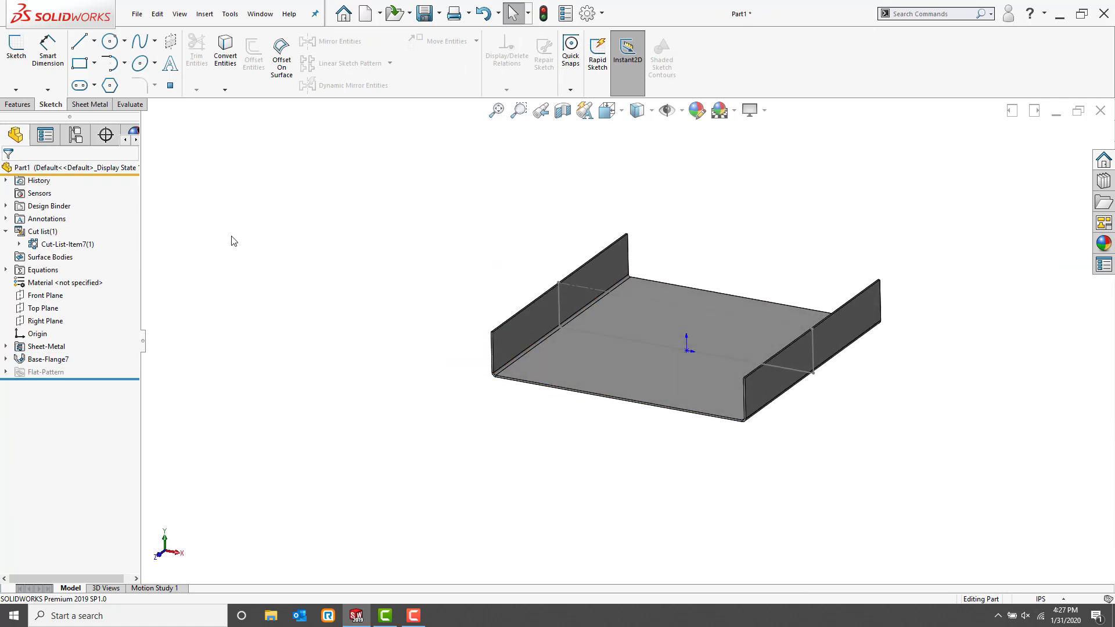
mouse_move(178, 203)
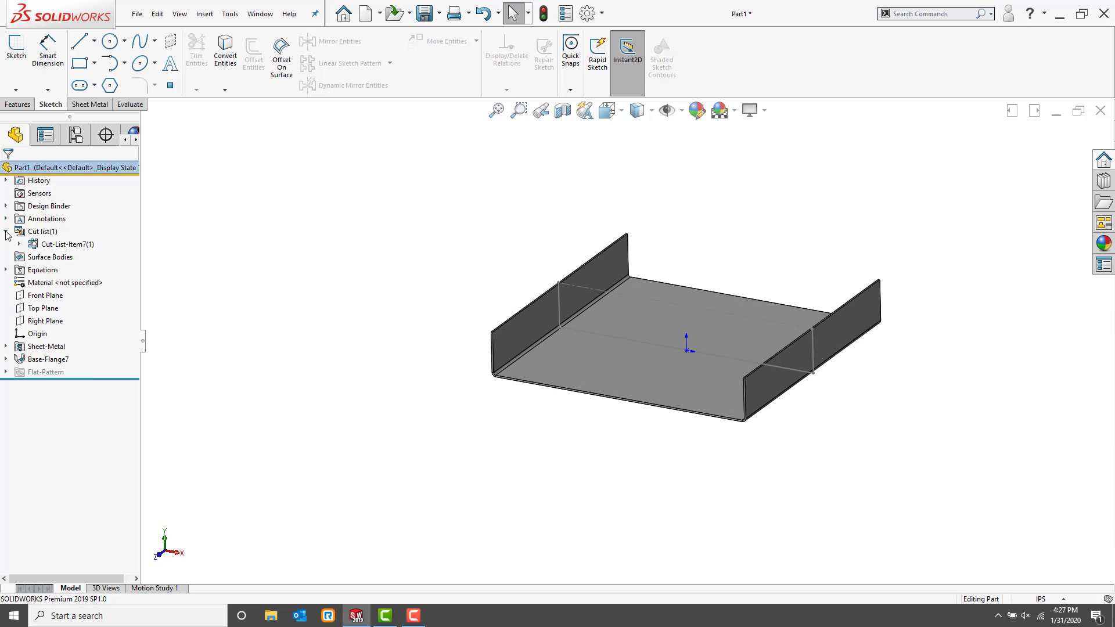
right_click(65, 244)
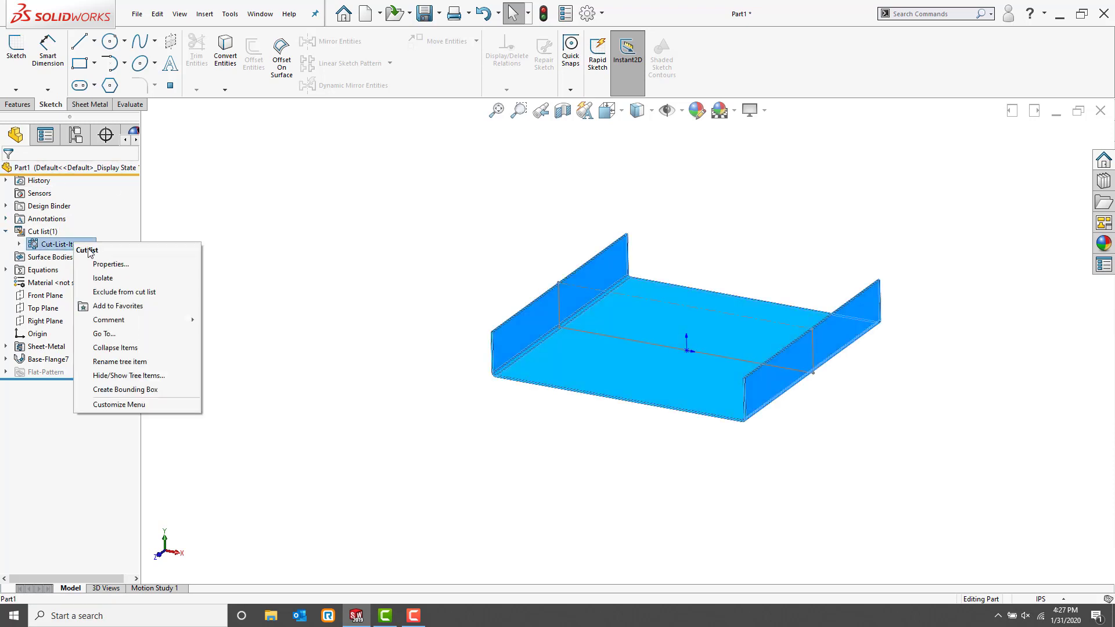
Step: Show the Cut-List Properties listing the 15.733 by 12 blank, 0.075 thickness and 2 bends
click(110, 264)
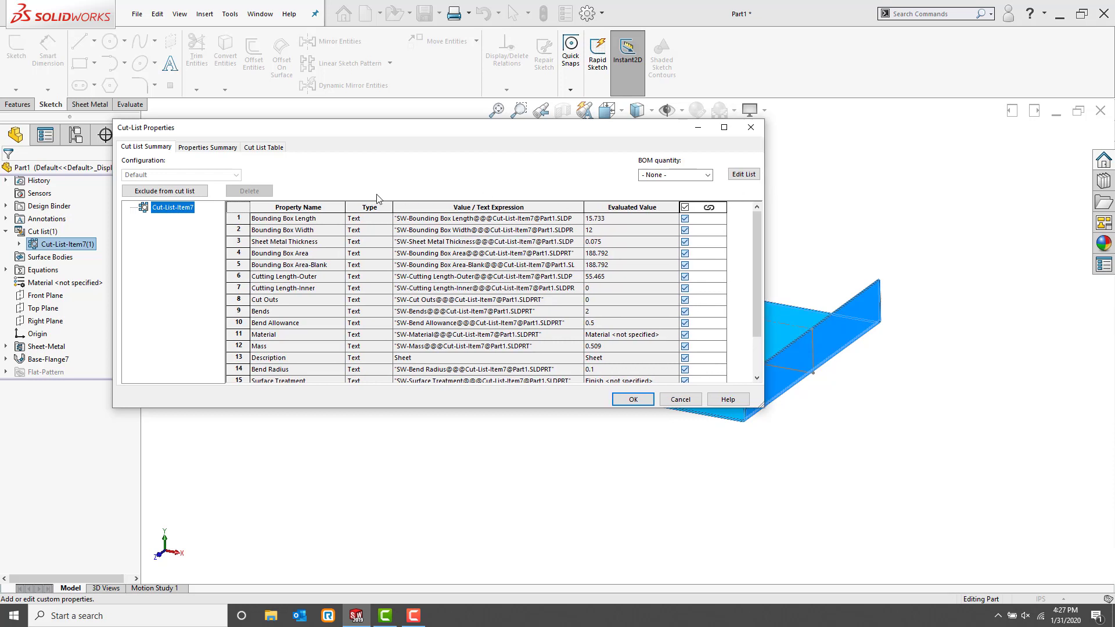
mouse_move(319, 223)
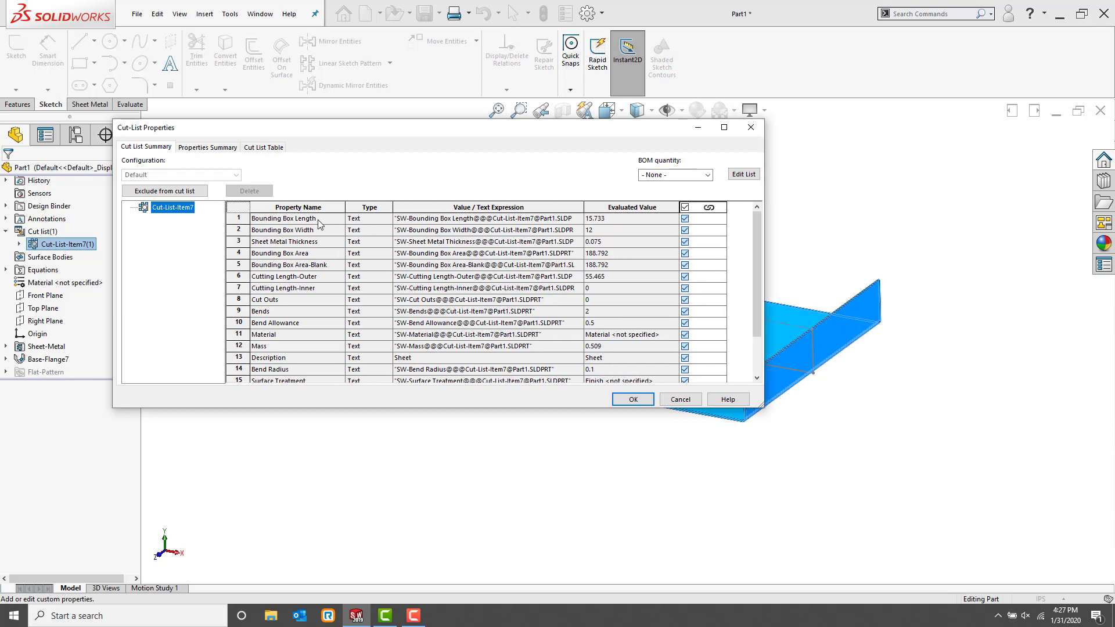
mouse_move(600, 225)
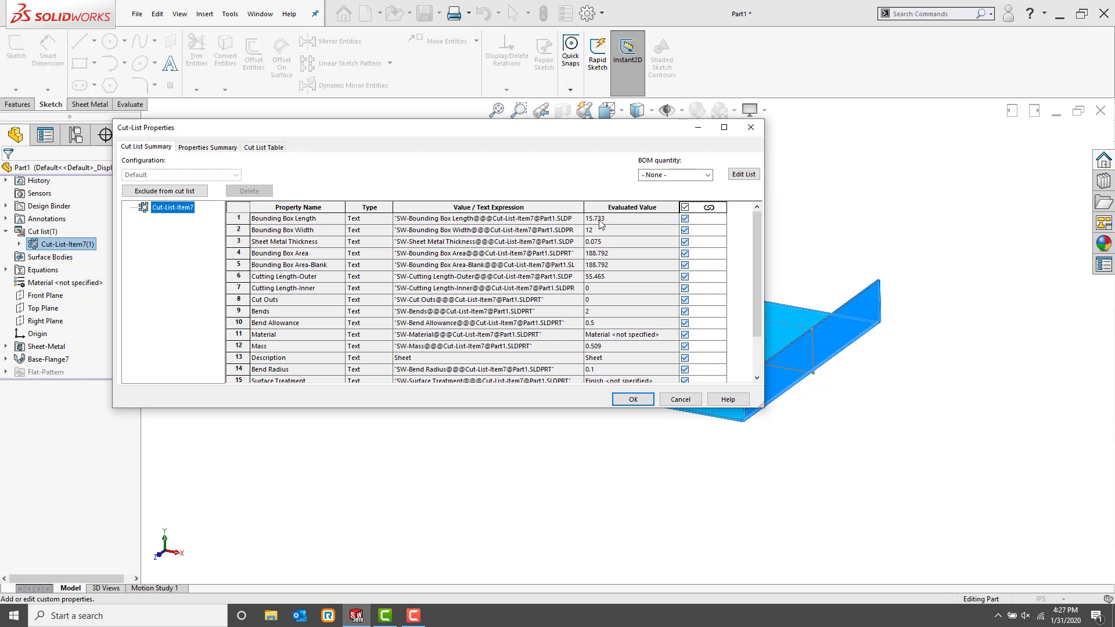
mouse_move(569, 241)
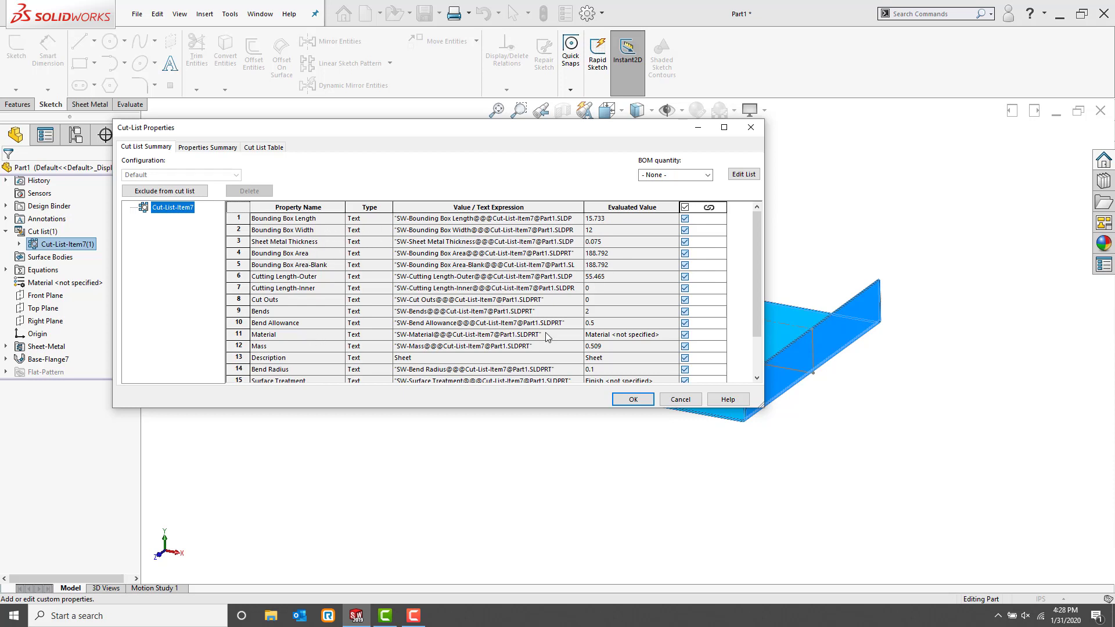
mouse_move(613, 340)
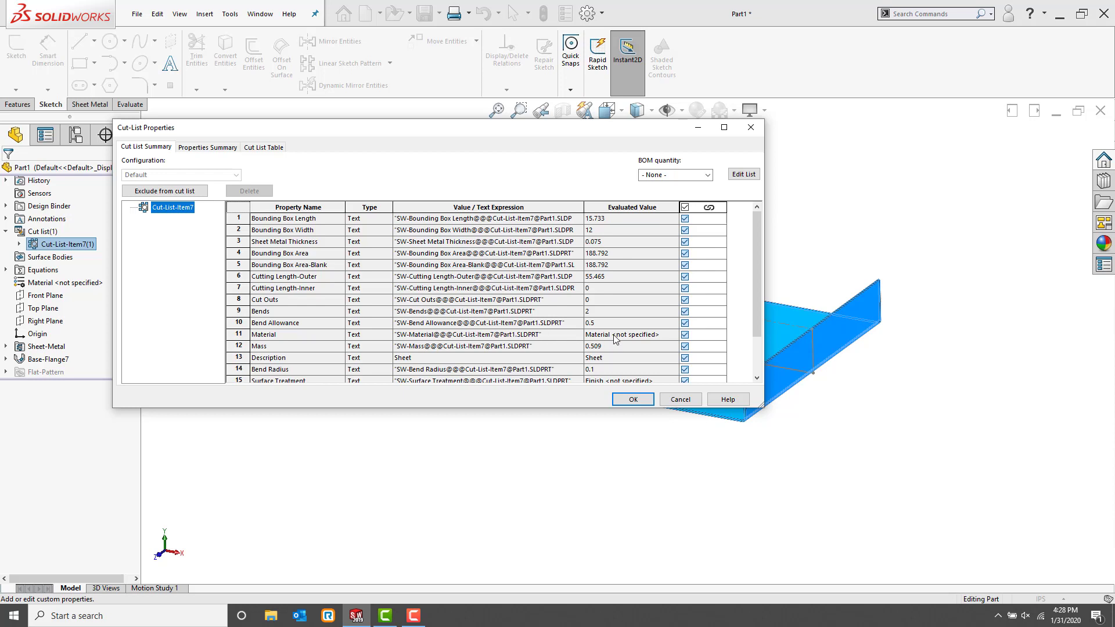
mouse_move(450, 307)
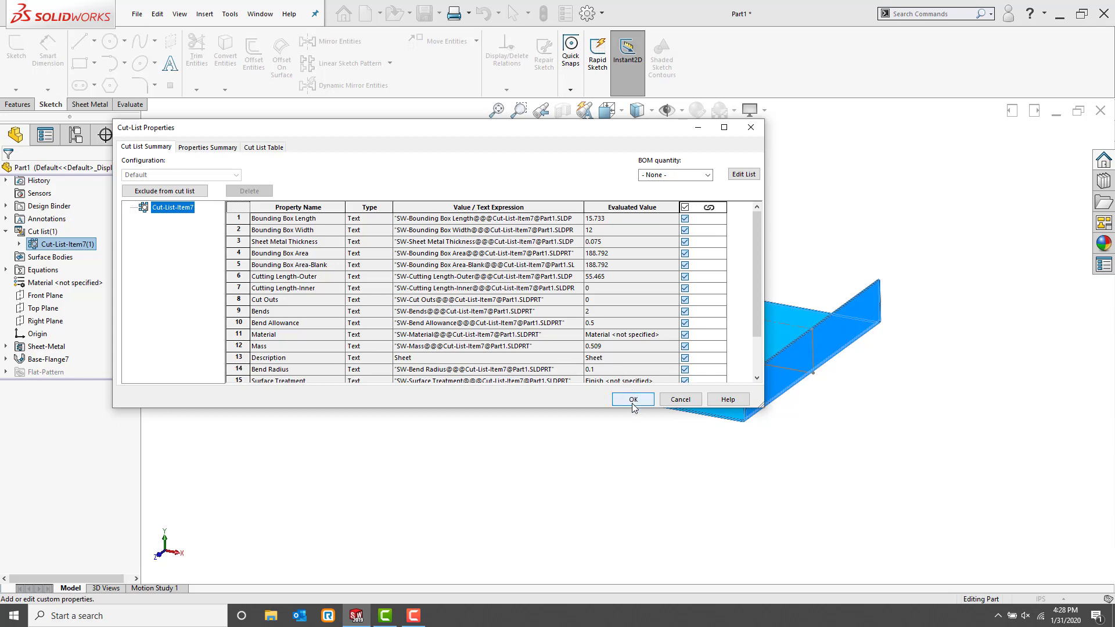
Step: Close the properties and bring up options for the Sheet-Metal feature
click(630, 398)
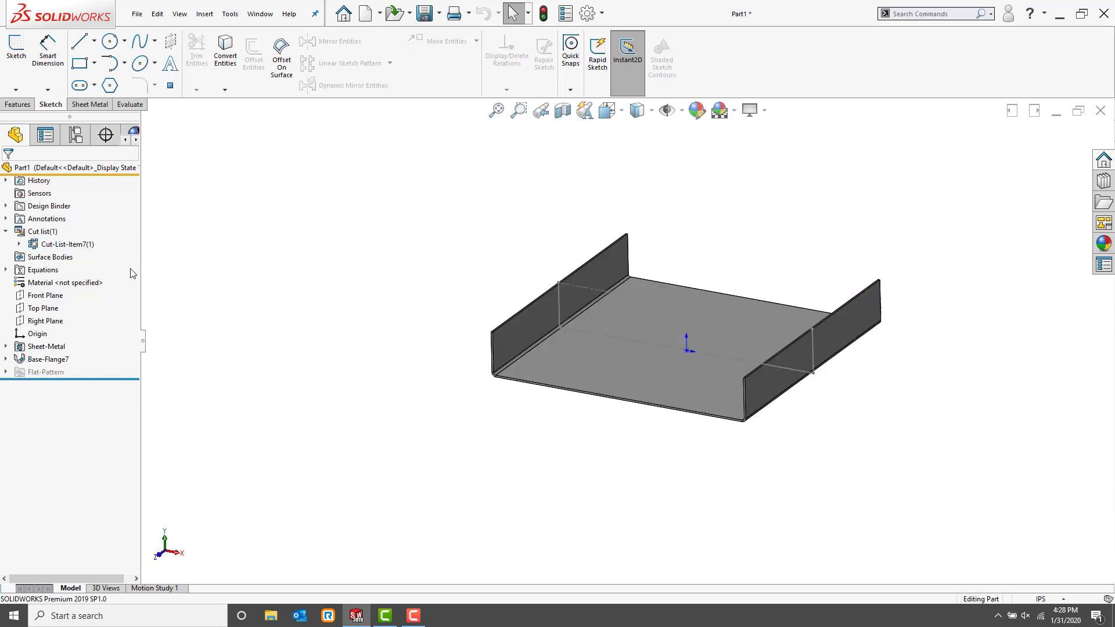
click(45, 346)
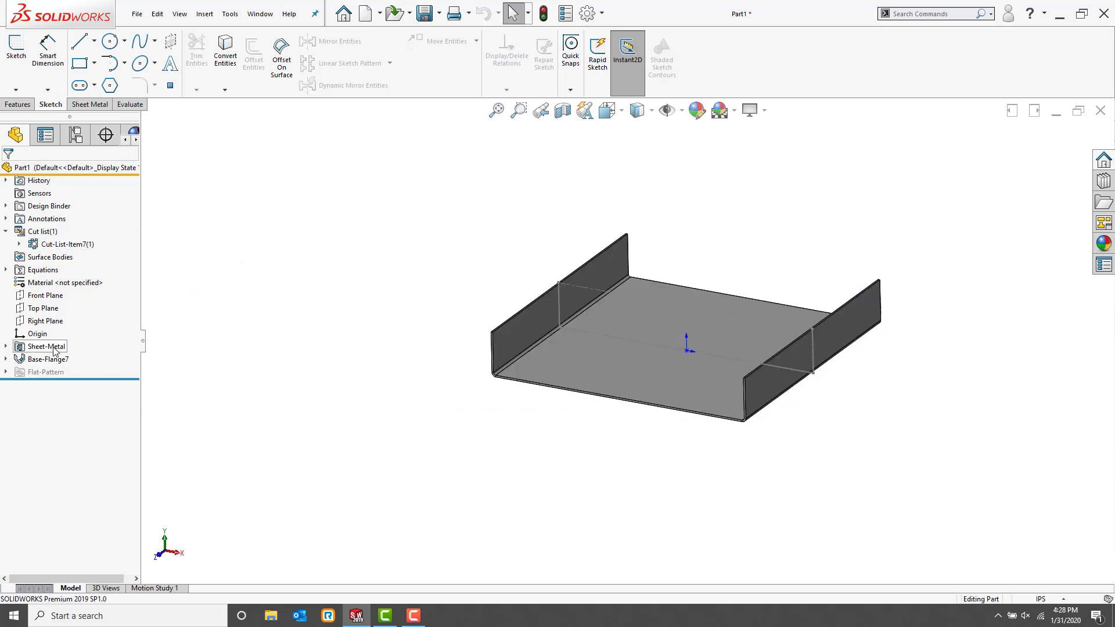
right_click(44, 346)
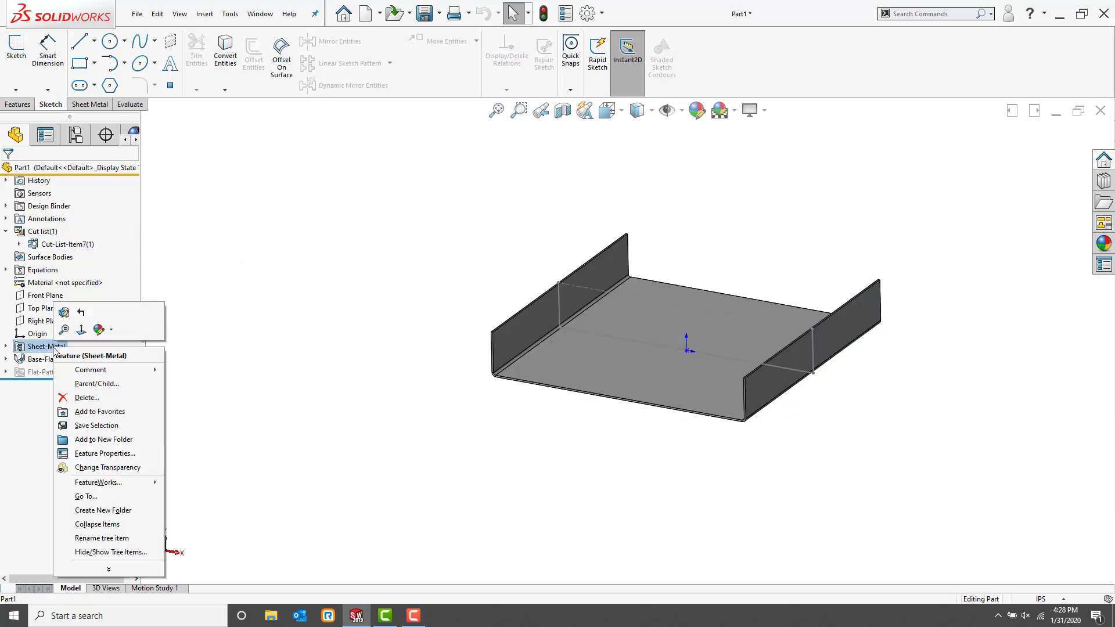
mouse_move(62, 312)
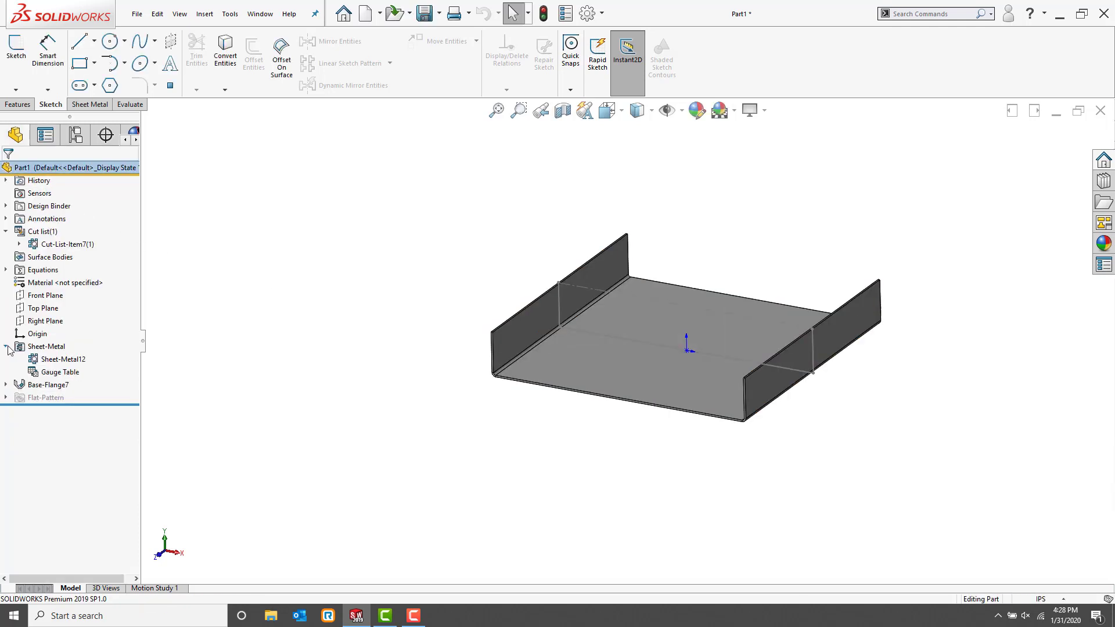
Step: Reopen Base-Flange7, accept it unchanged, and return to the sheet-metal tools
click(63, 359)
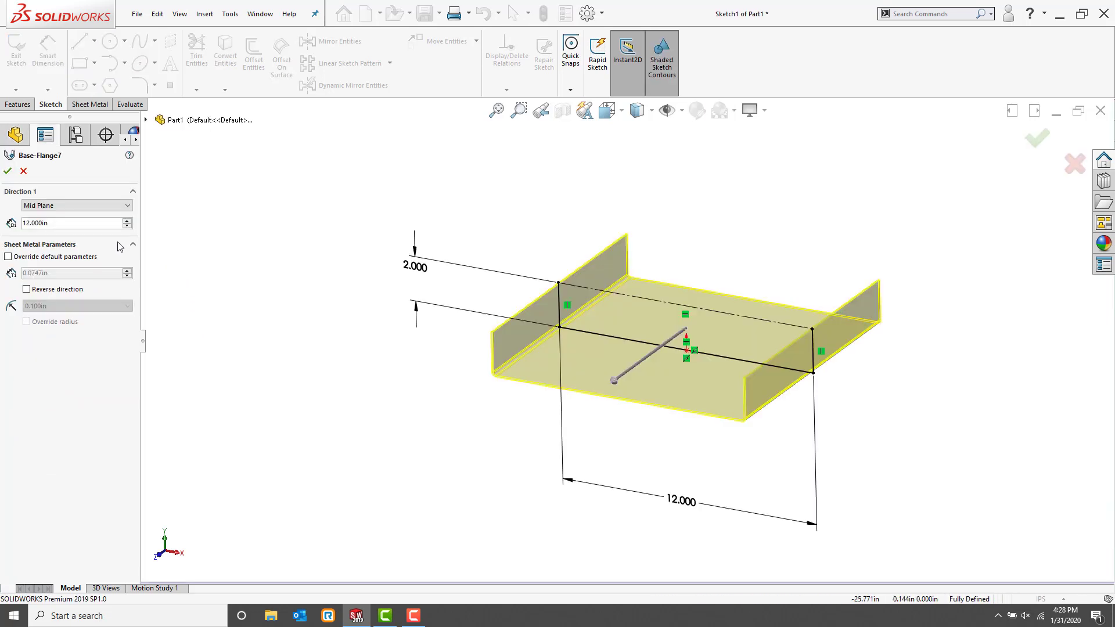
mouse_move(74, 206)
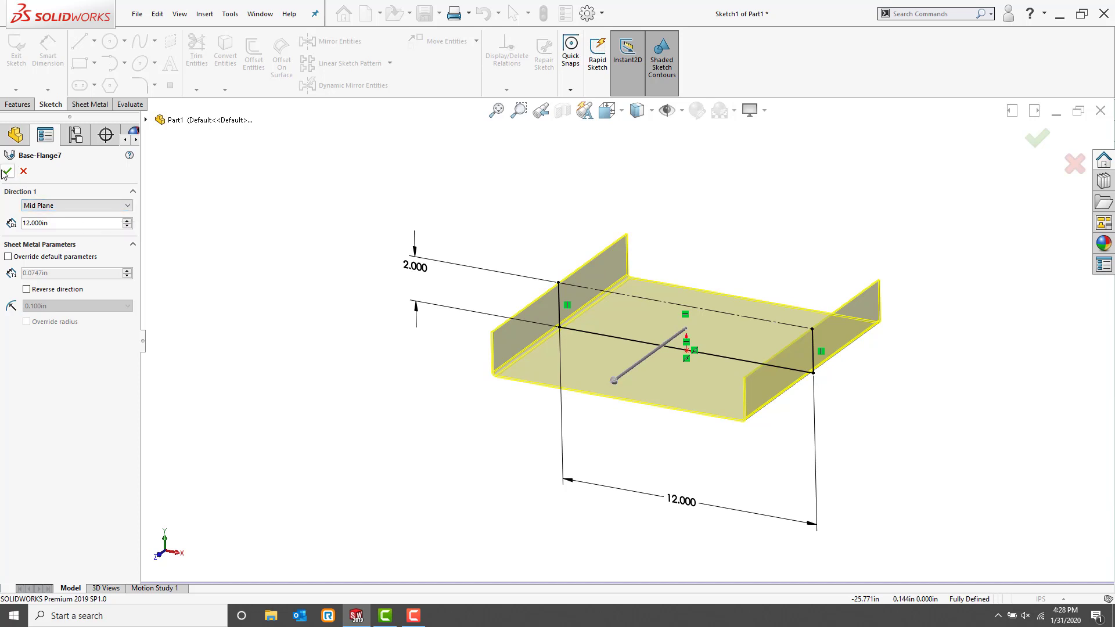
click(1037, 138)
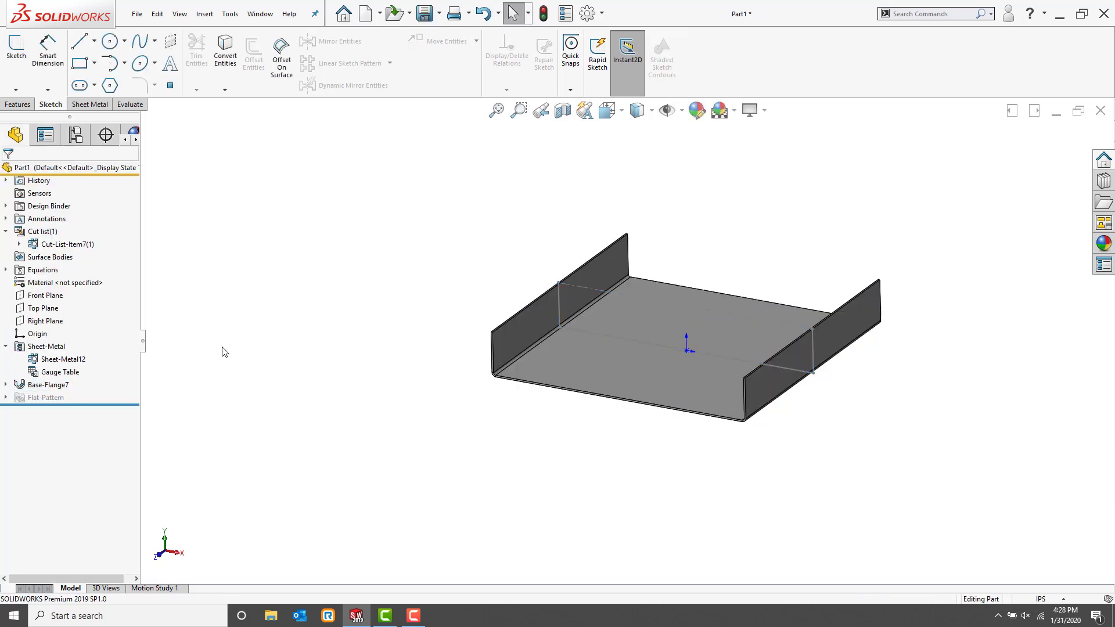
mouse_move(230, 282)
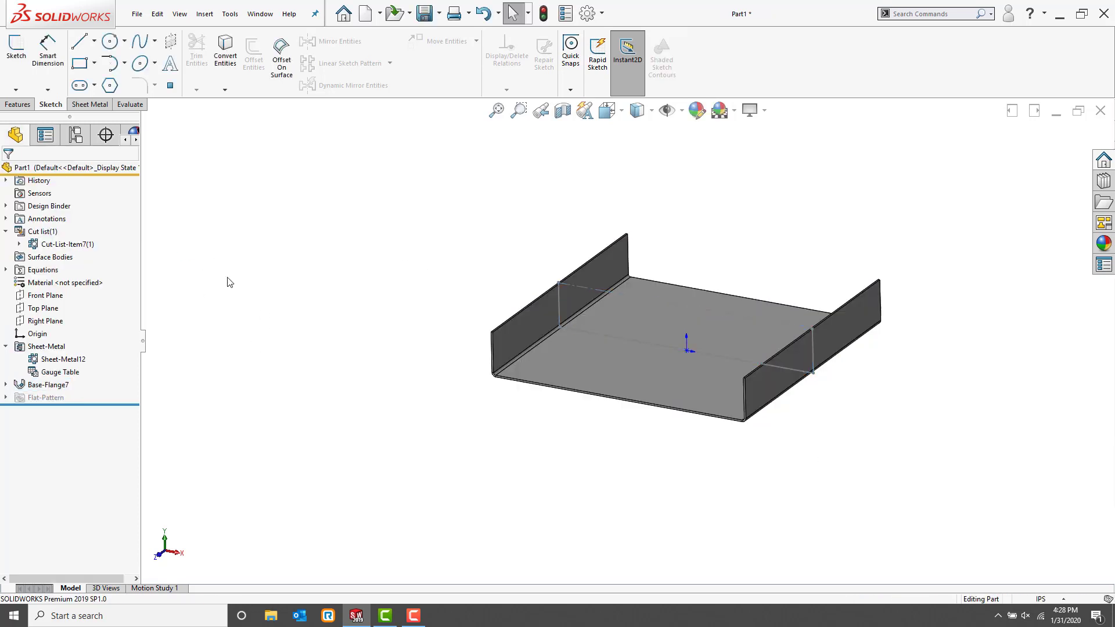
click(91, 103)
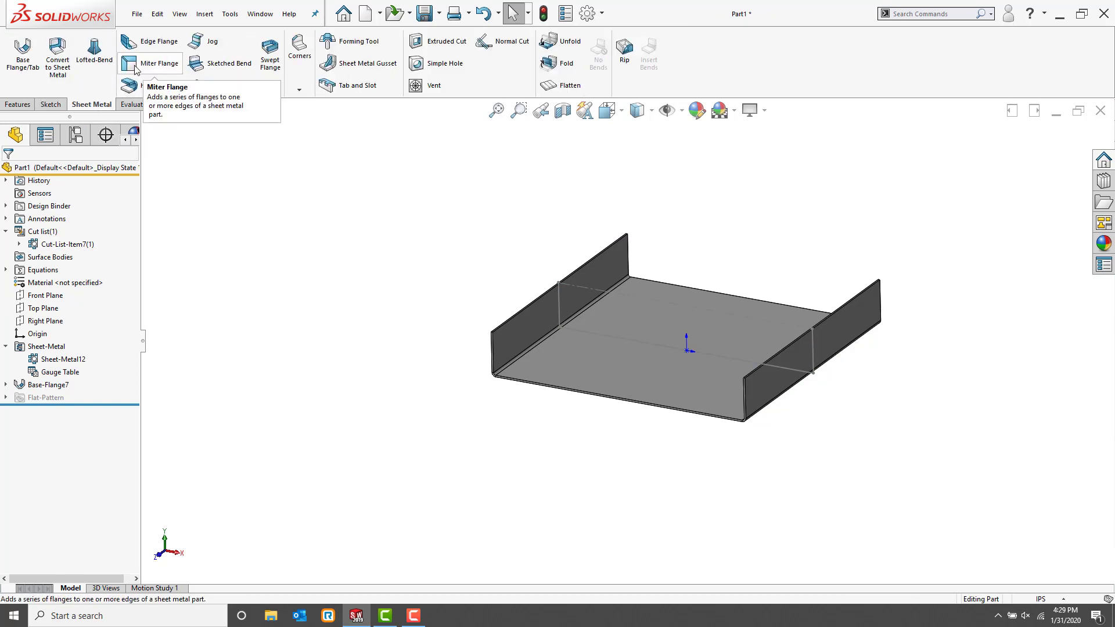
Step: Add an edge flange on the front bottom edge with its profile dimensioned 2 inches tall
click(154, 41)
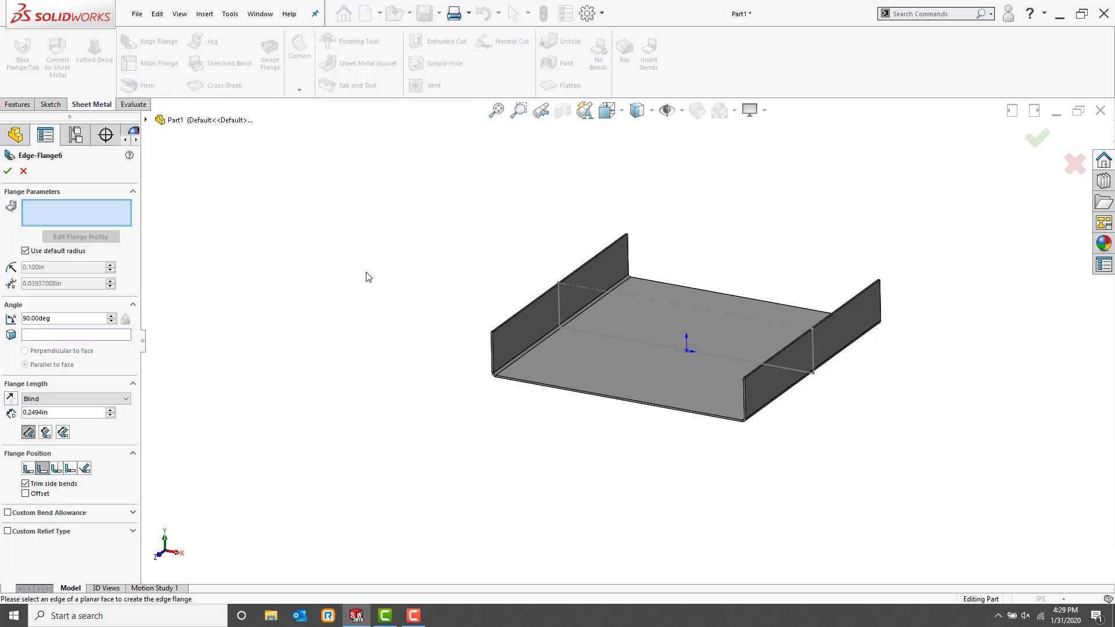
mouse_move(590, 398)
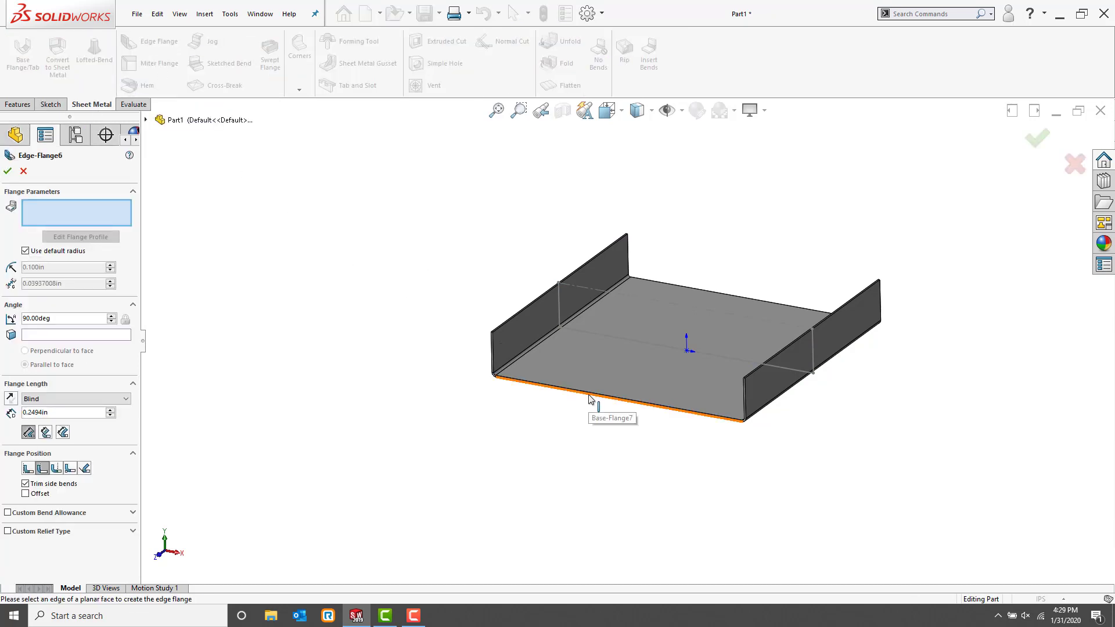
click(601, 401)
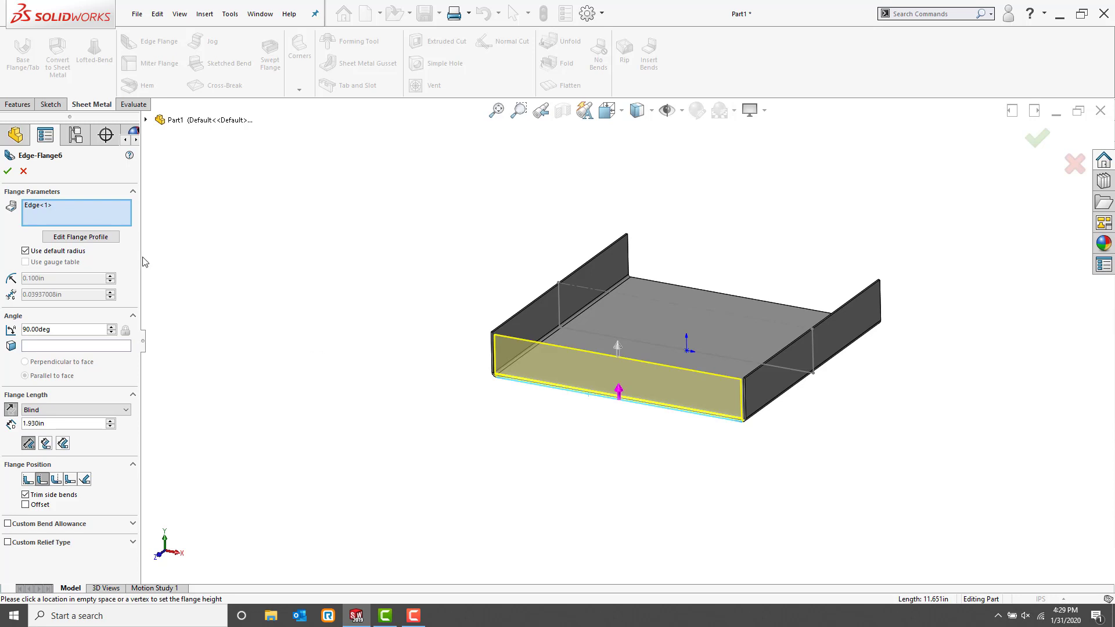
click(80, 236)
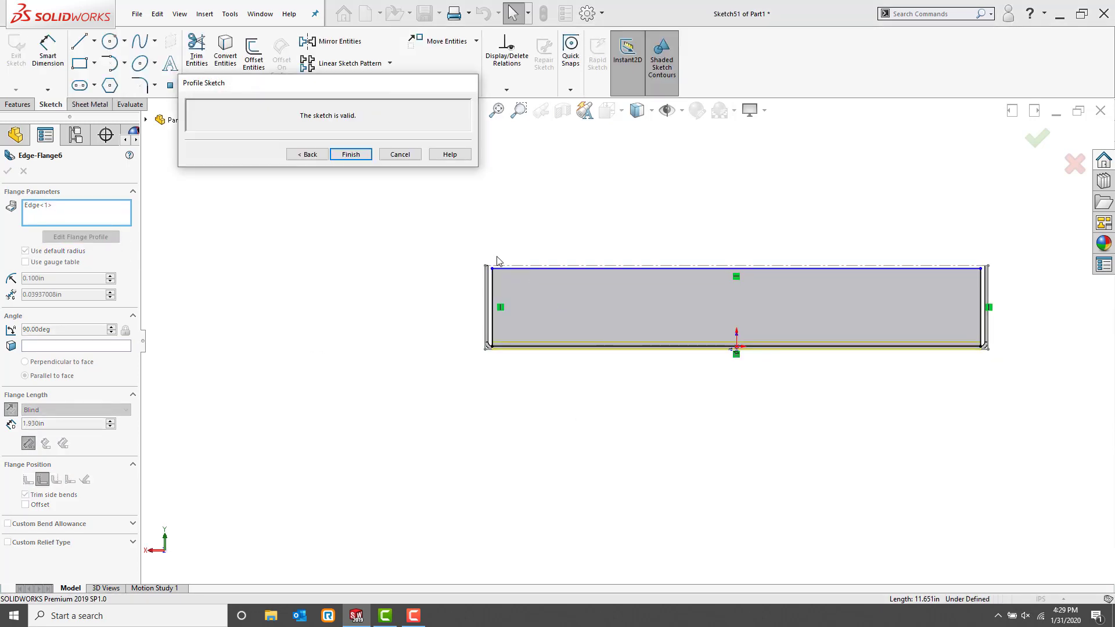
click(492, 290)
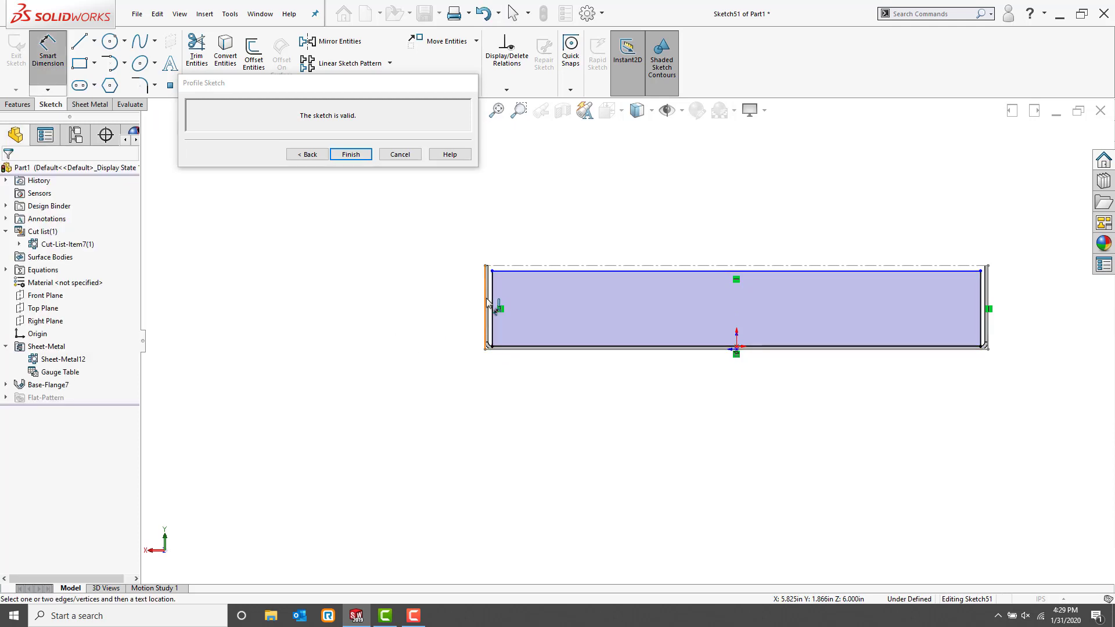
click(486, 308)
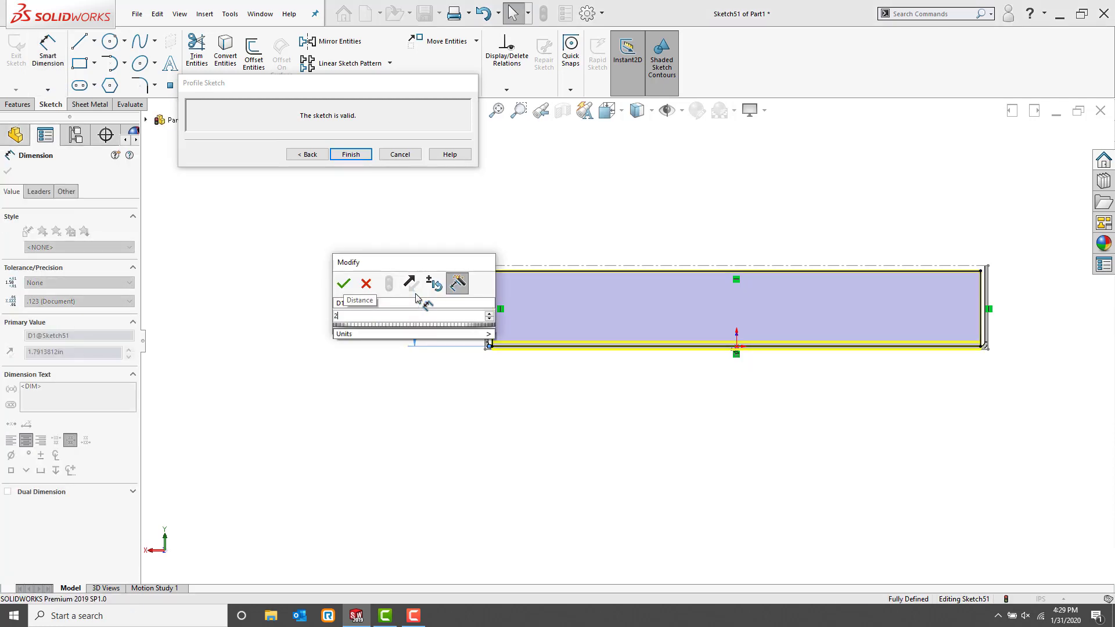
click(343, 283)
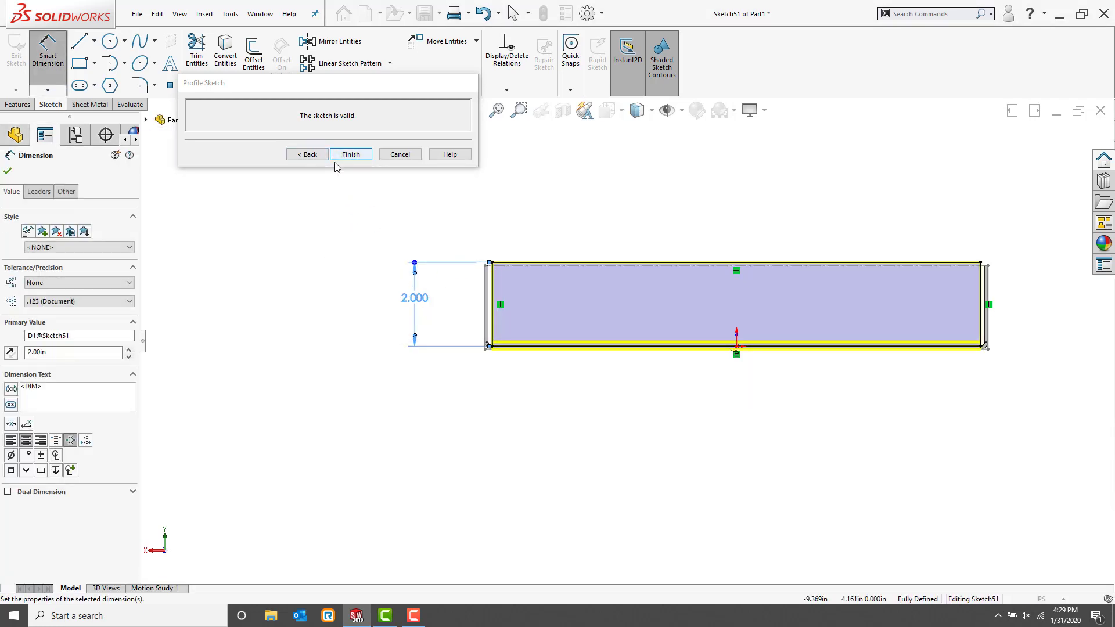
click(350, 154)
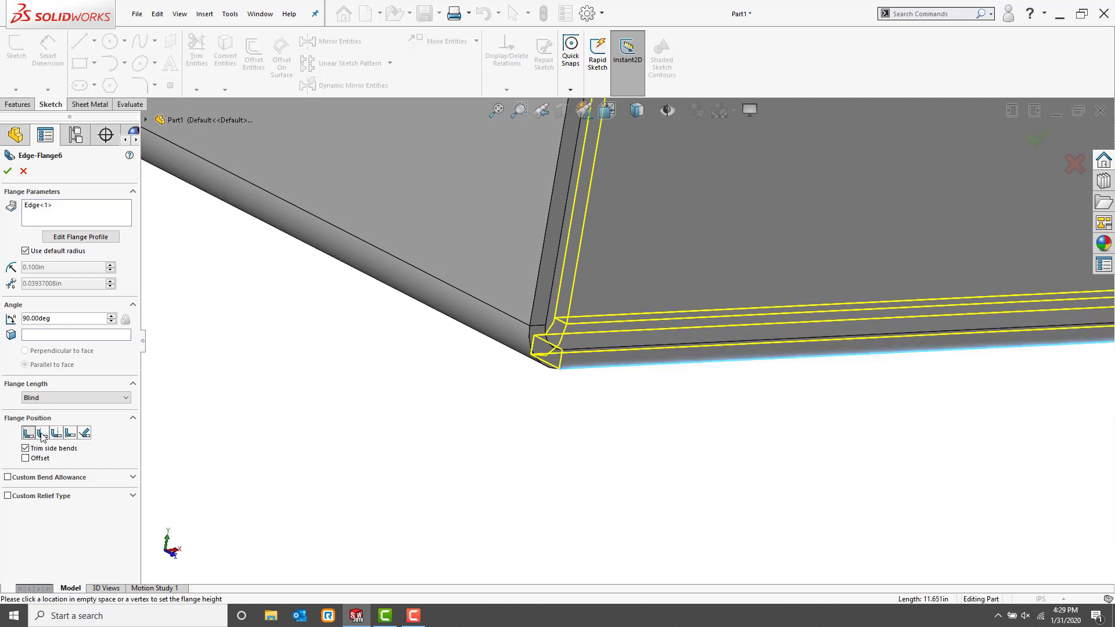
Step: Try the flange position options, bending from the virtual sharp, and confirm Edge-Flange6
click(56, 432)
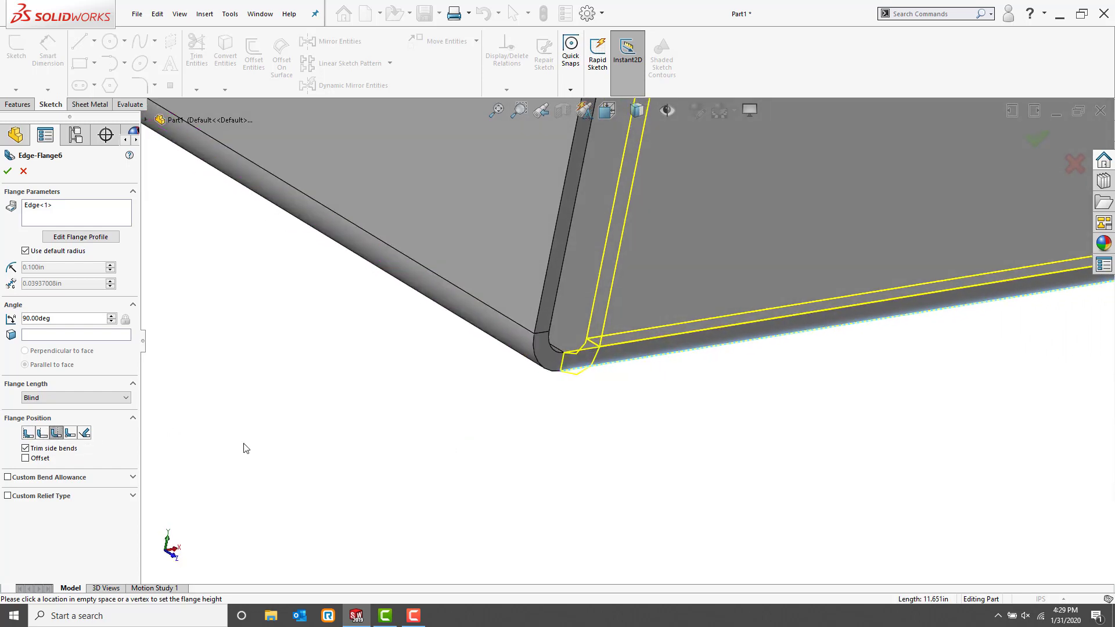
mouse_move(70, 432)
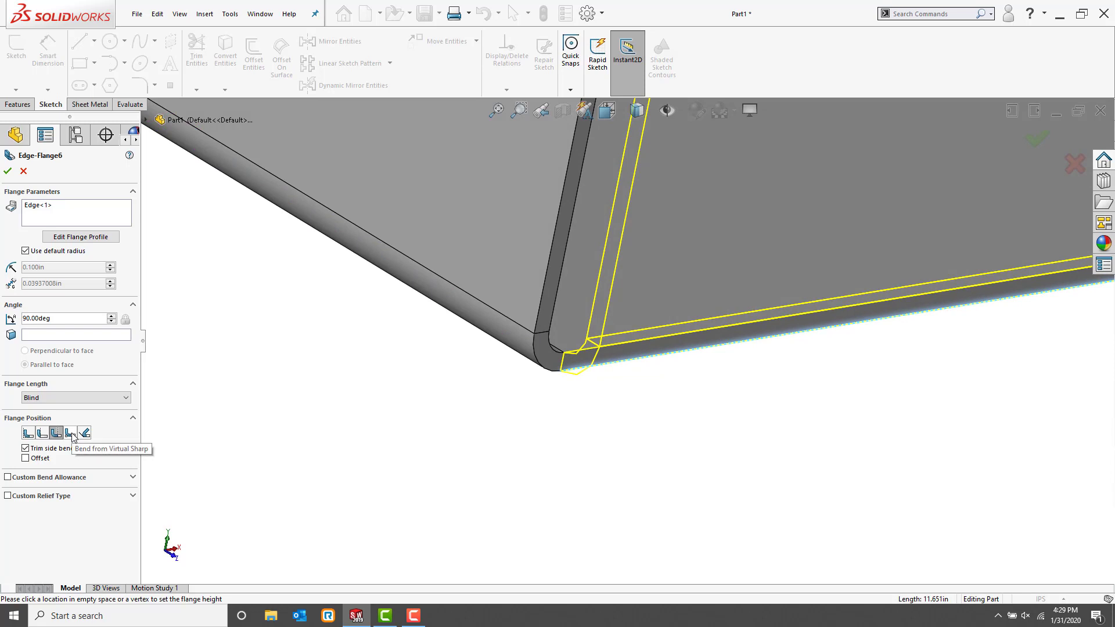
click(70, 432)
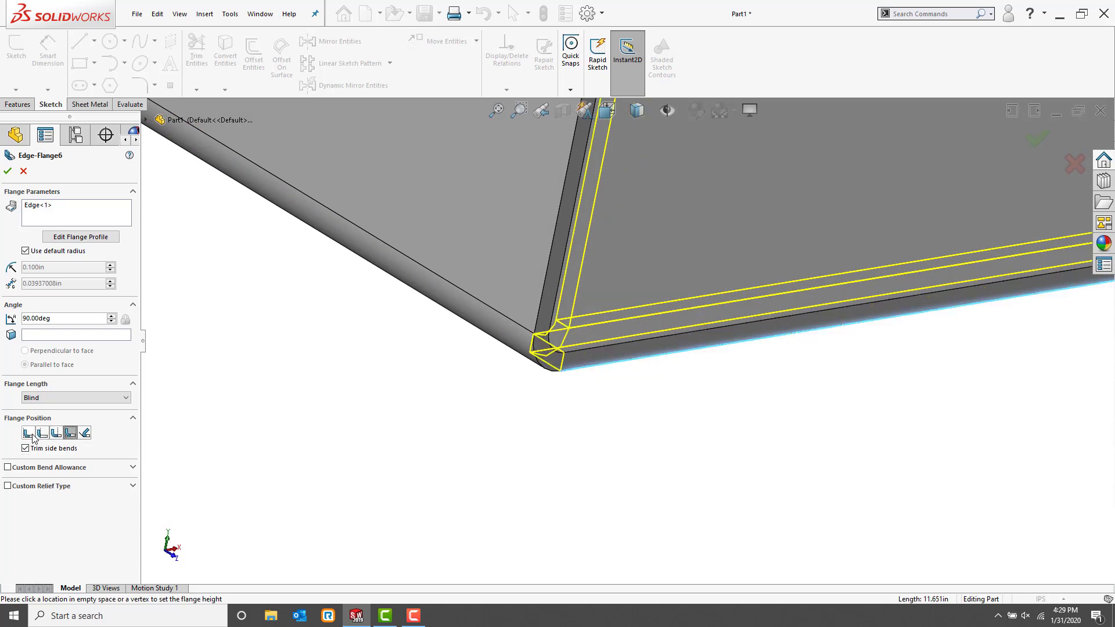
click(42, 433)
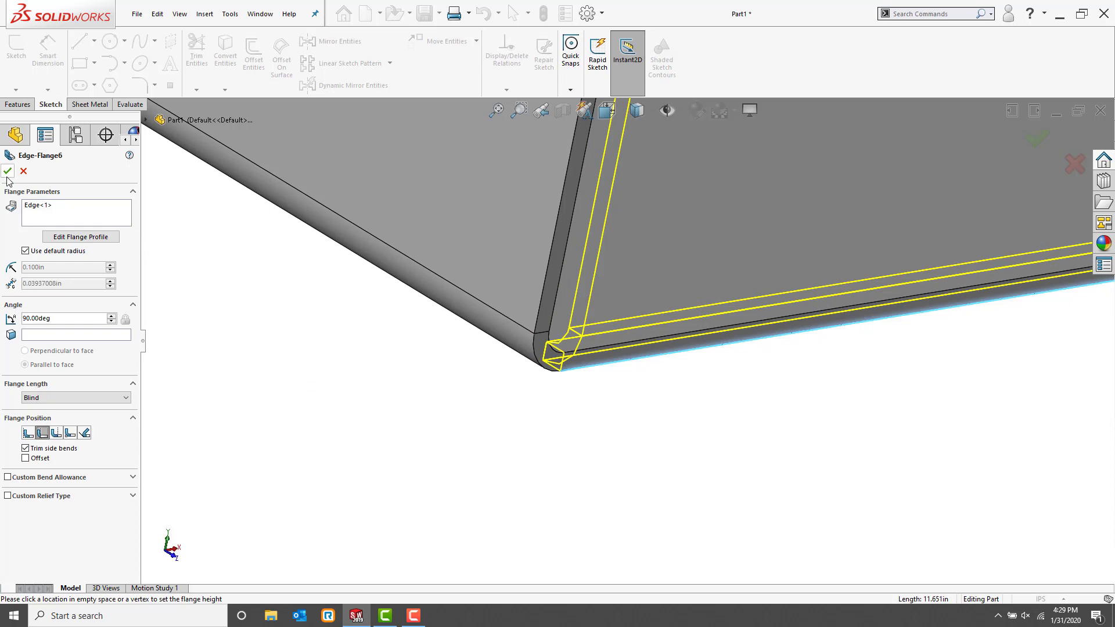
click(9, 170)
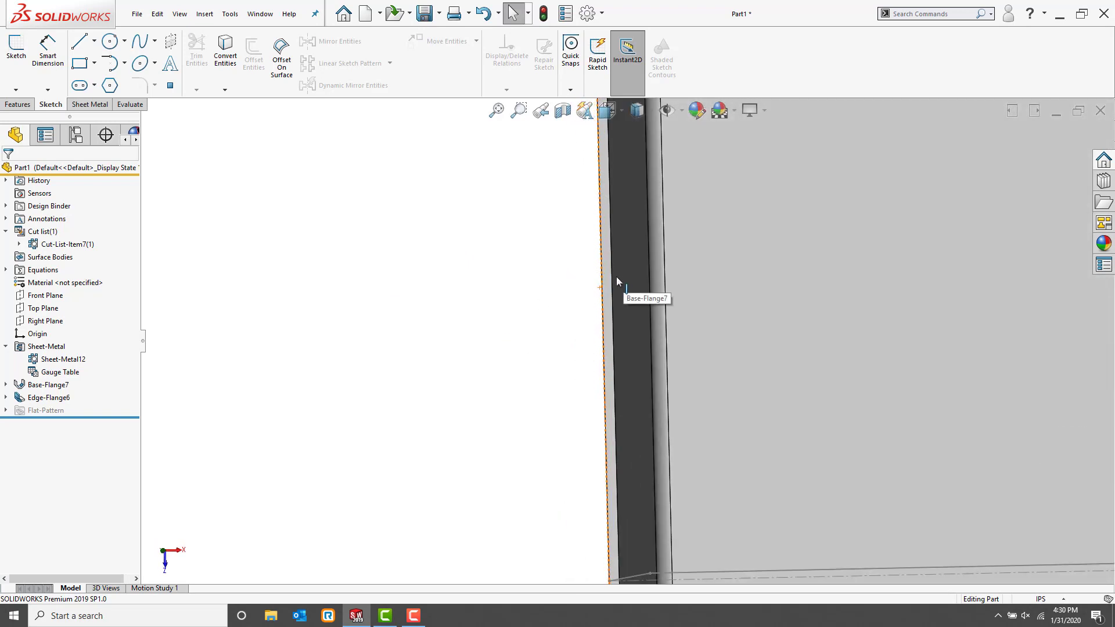
Step: Begin an empty sketch on the base flange's end face
click(612, 284)
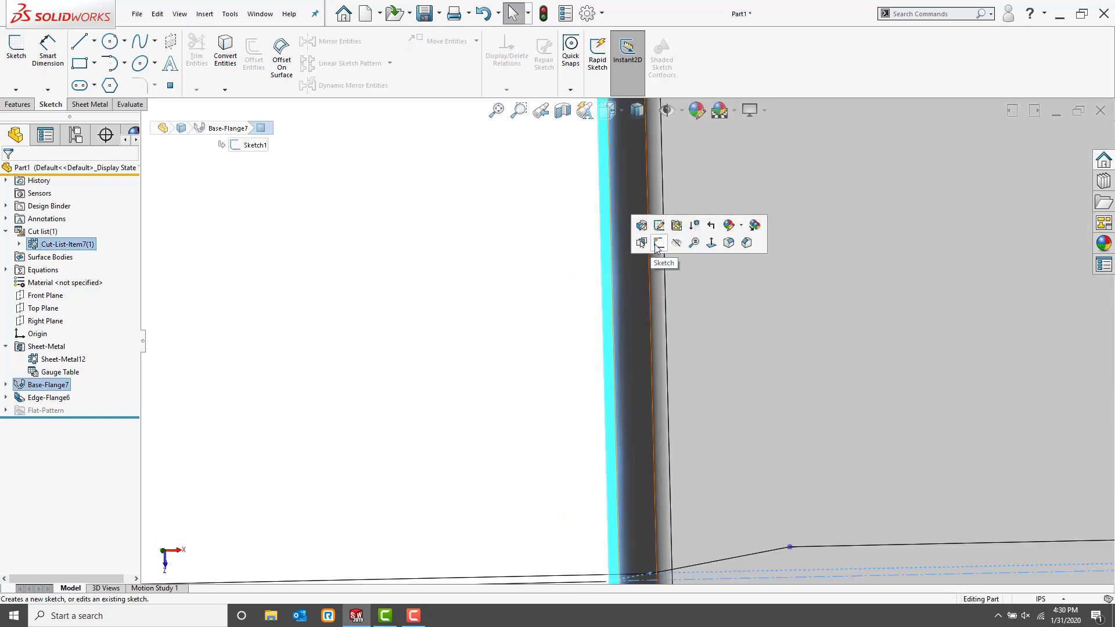
click(657, 243)
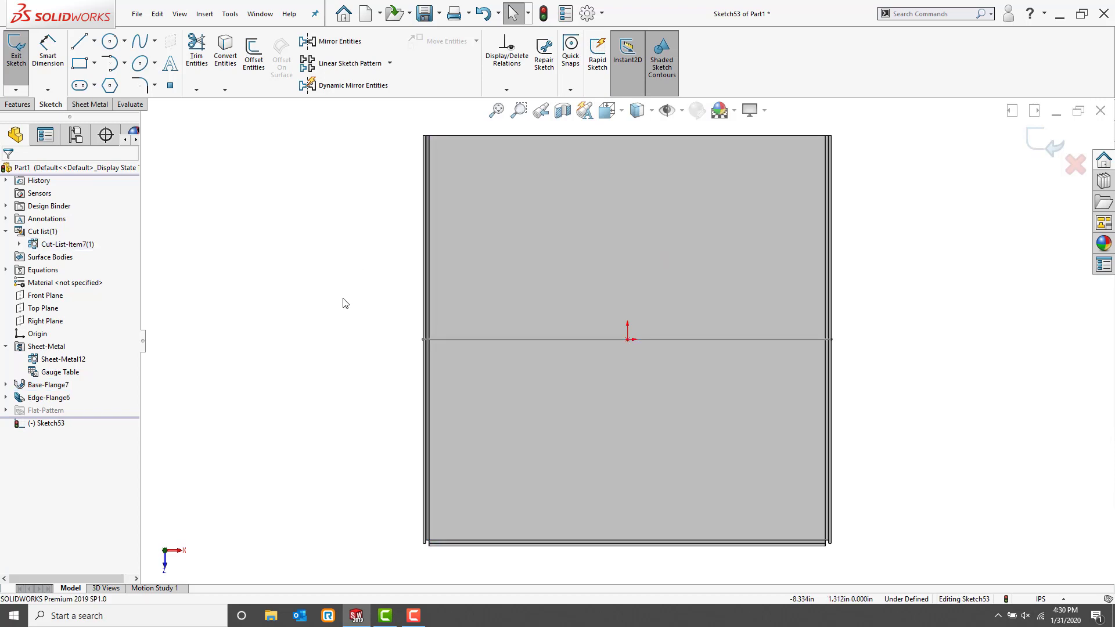
Step: Draw the miter profile from the flange's top corner: a slanted line and a horizontal line
click(79, 41)
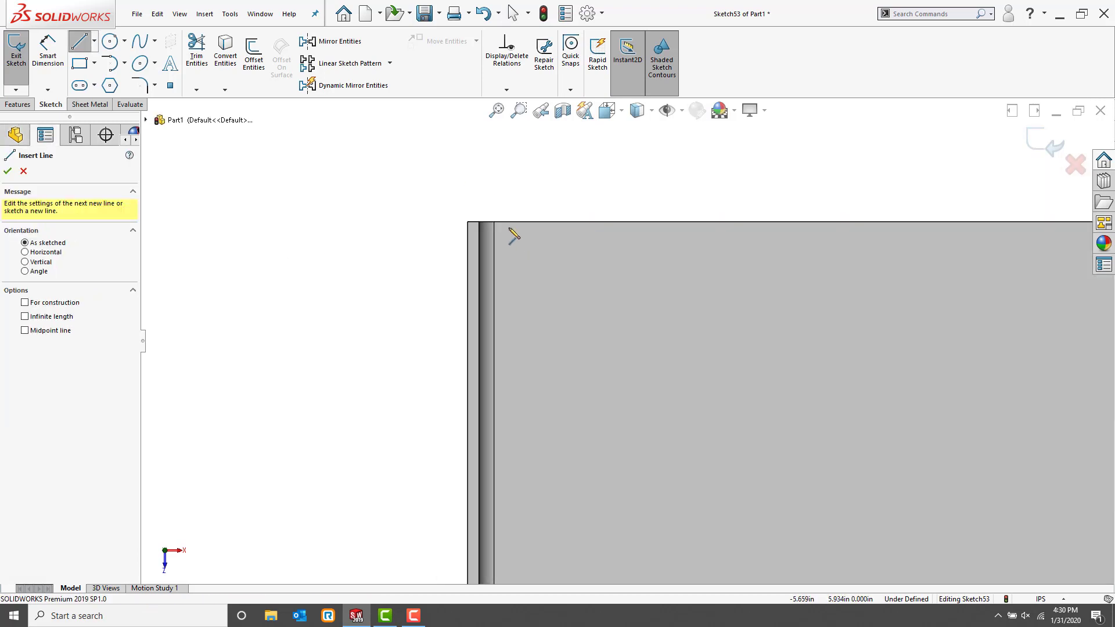
click(476, 223)
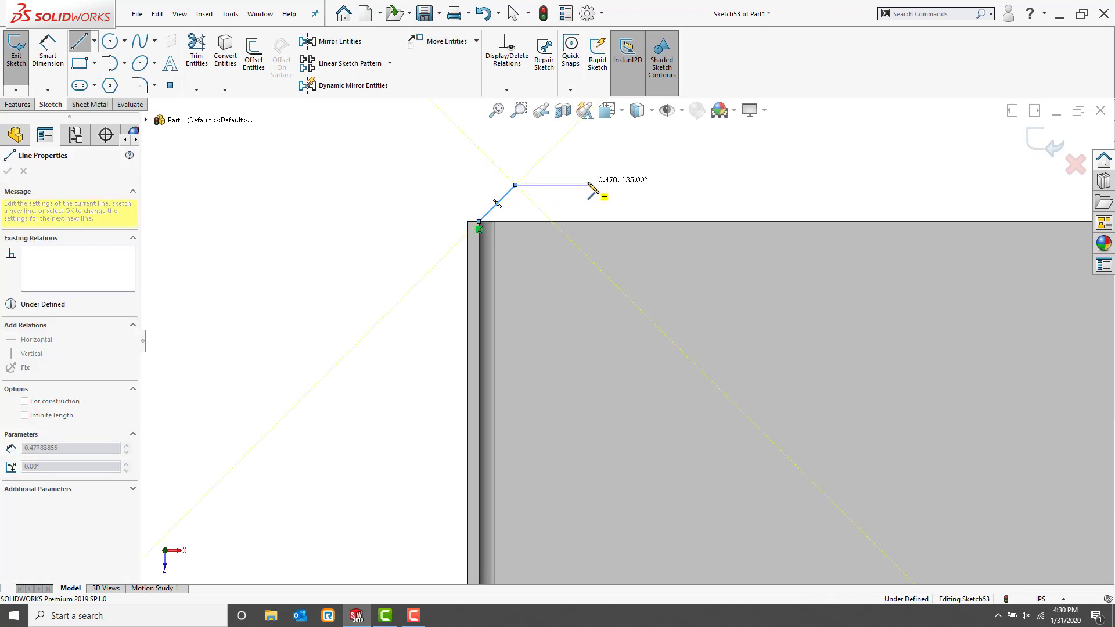
click(7, 171)
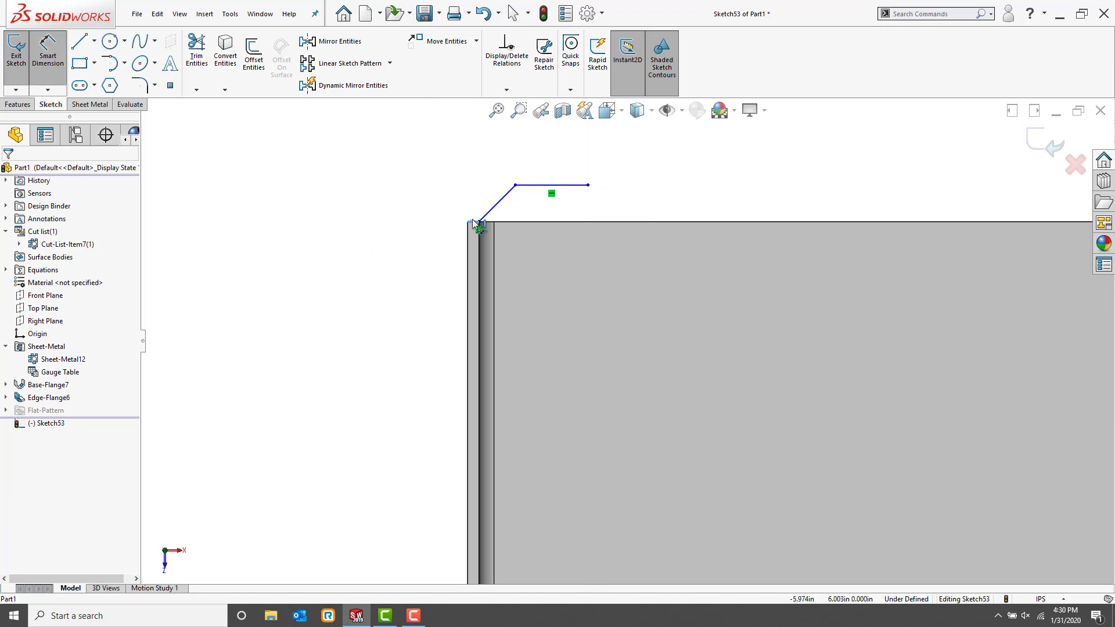
Step: Dimension the profile: 140° angle and 0.5-inch offset above the top edge
click(529, 187)
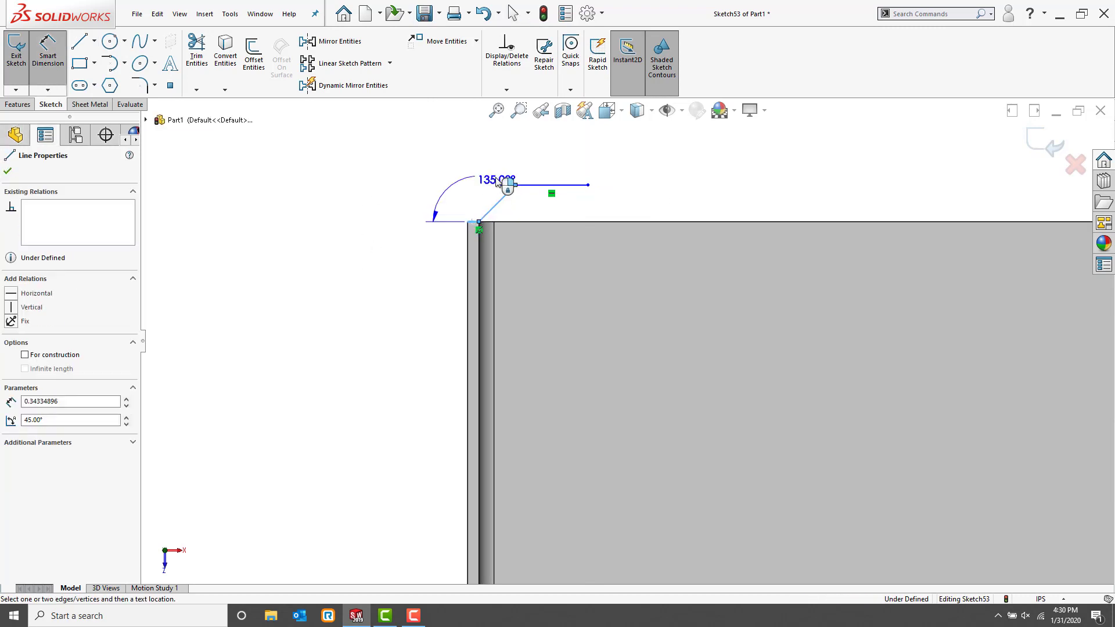
click(496, 178)
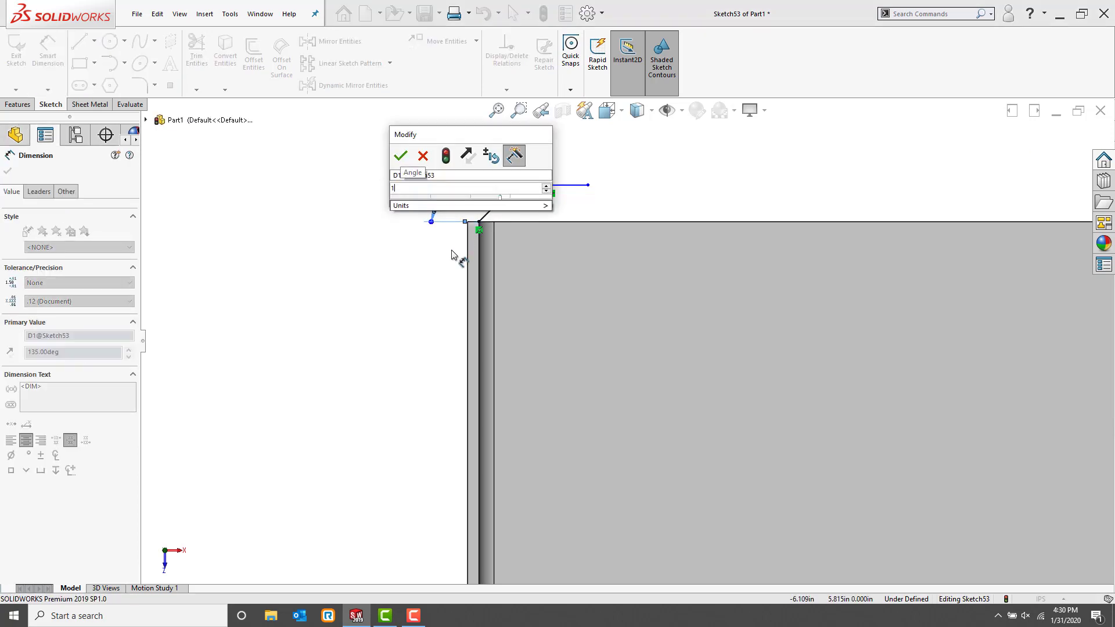
click(400, 155)
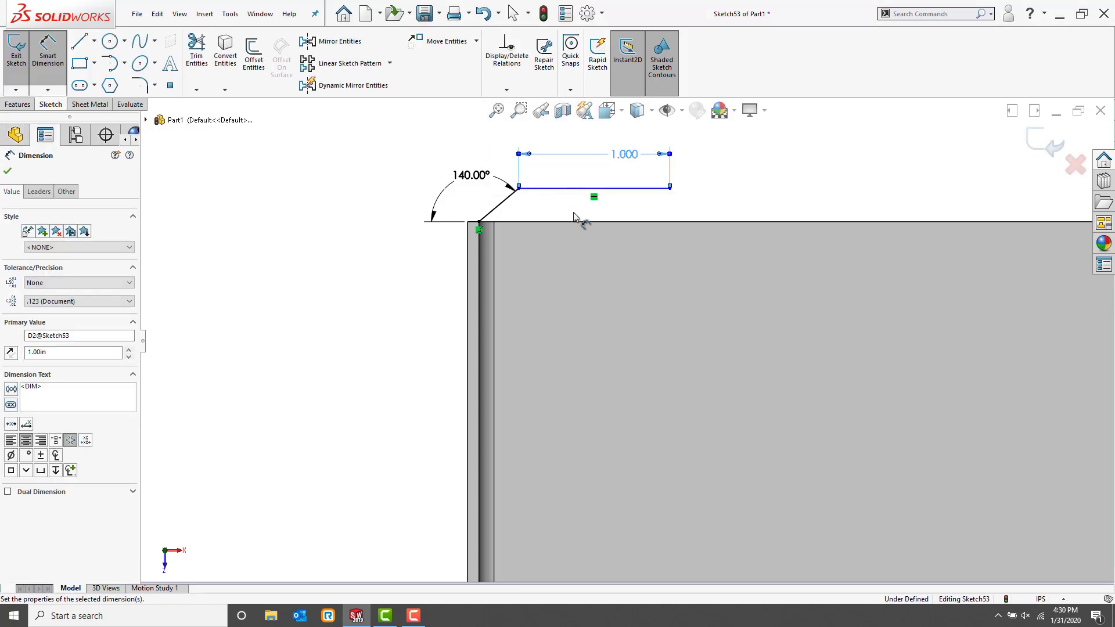
click(569, 224)
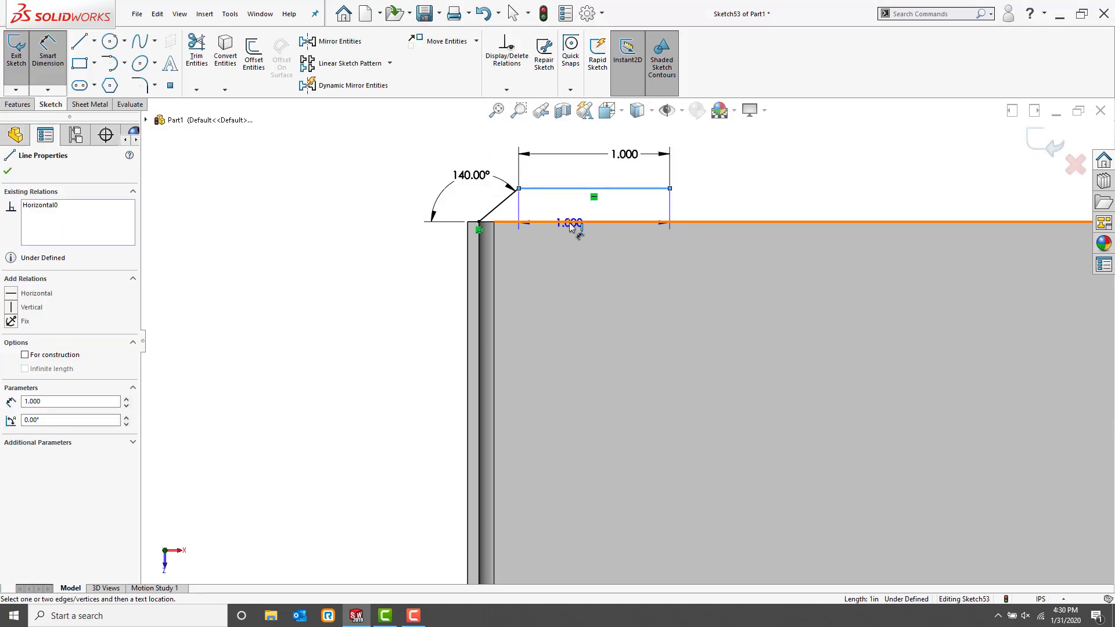
click(569, 226)
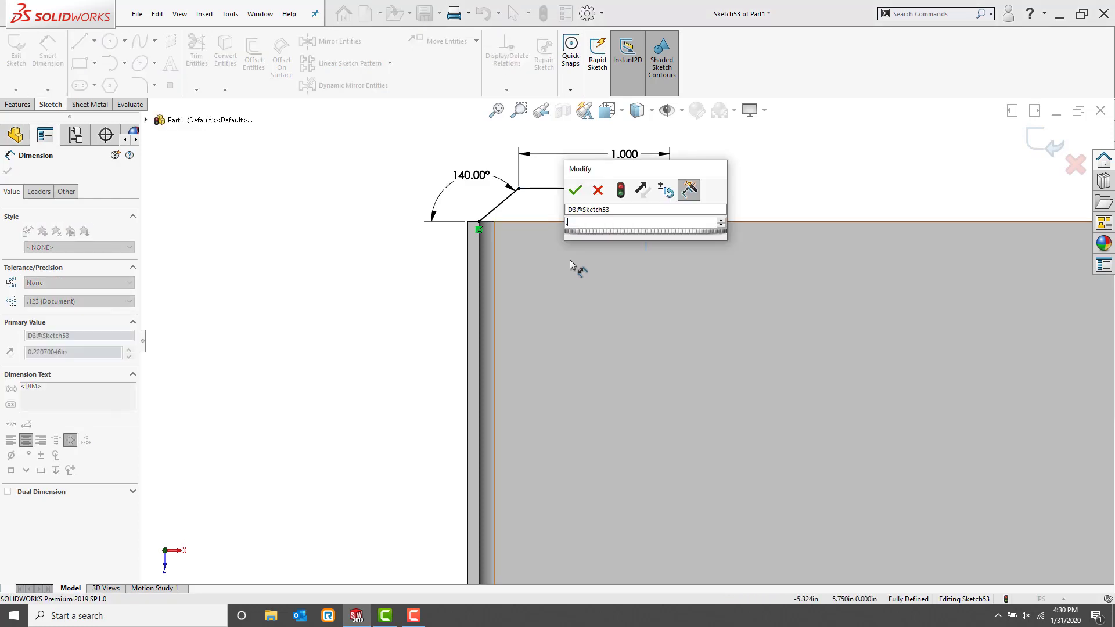
click(574, 189)
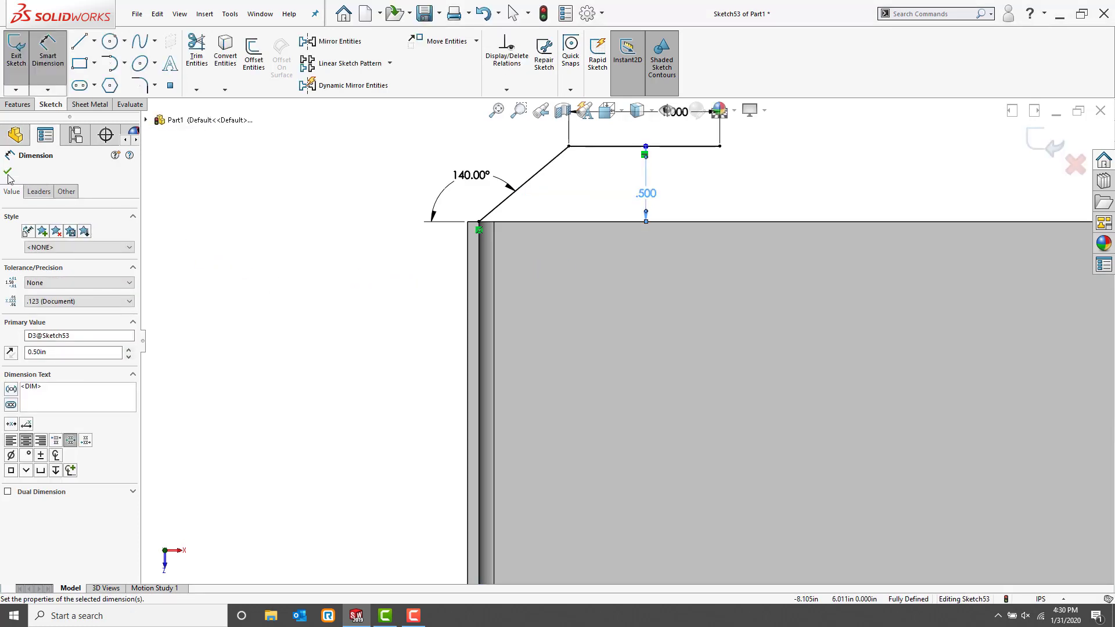
click(8, 175)
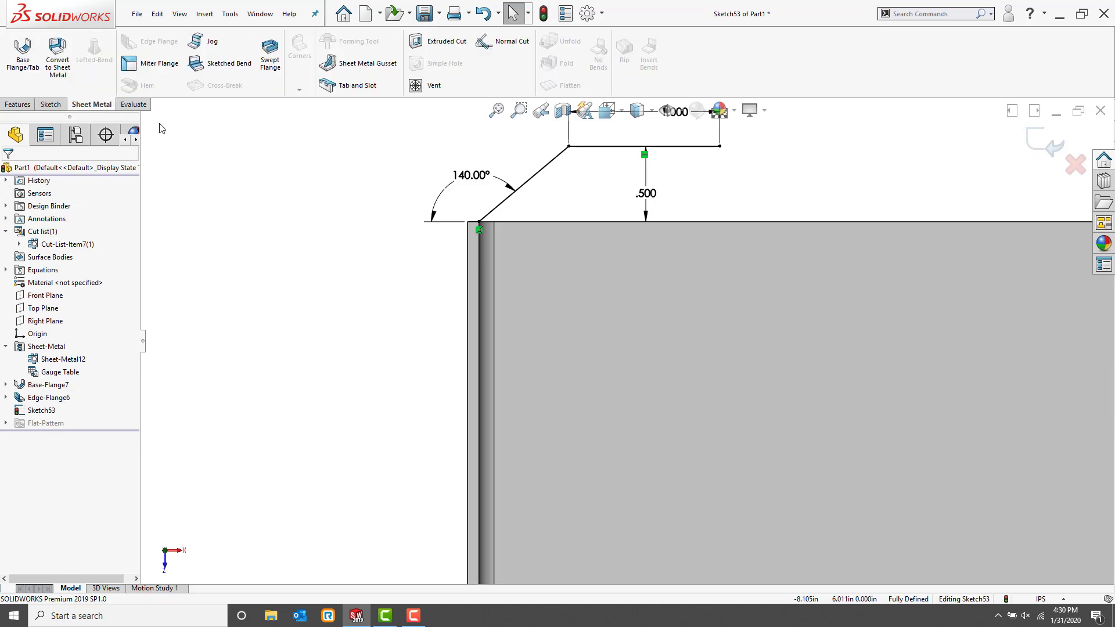
Step: Start a miter flange from the profile and settle on Material Outside after trying Bend Outside
click(159, 62)
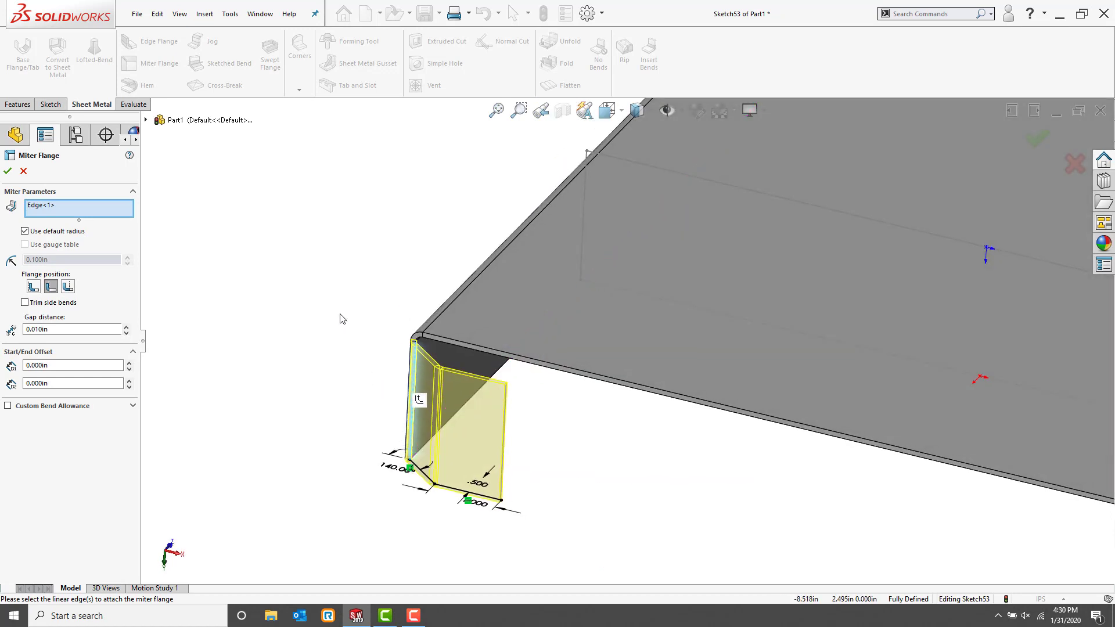
mouse_move(201, 318)
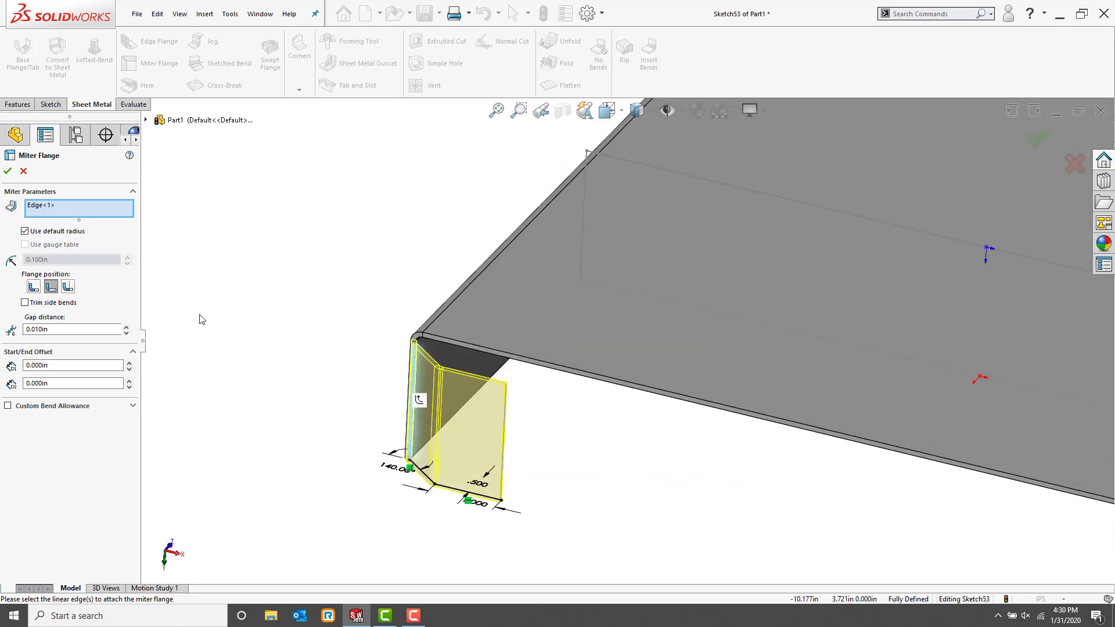
mouse_move(34, 285)
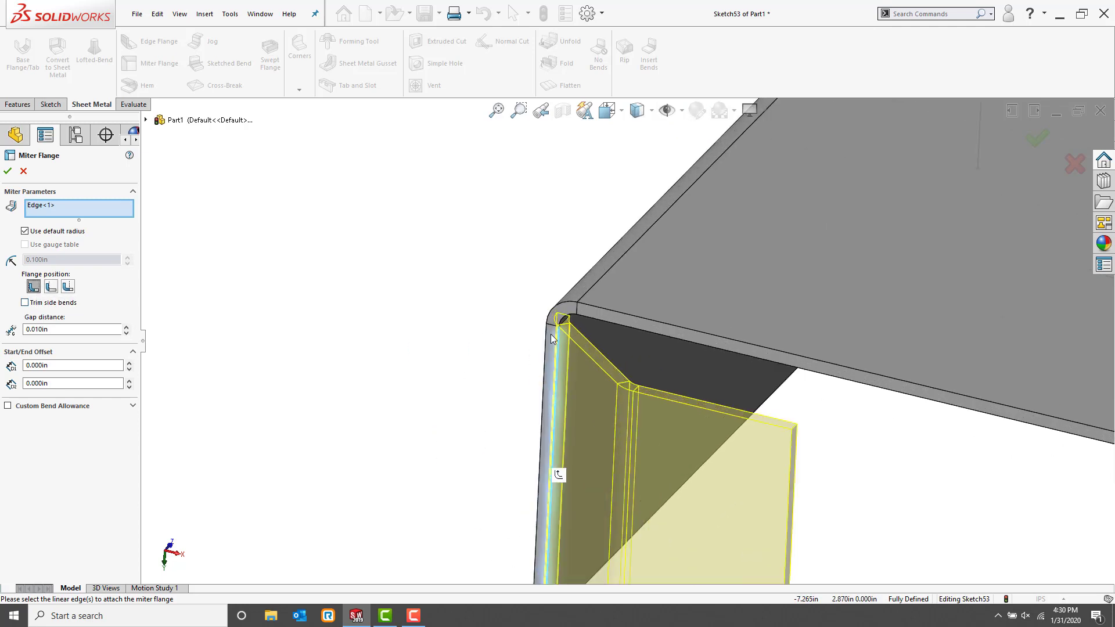
mouse_move(50, 287)
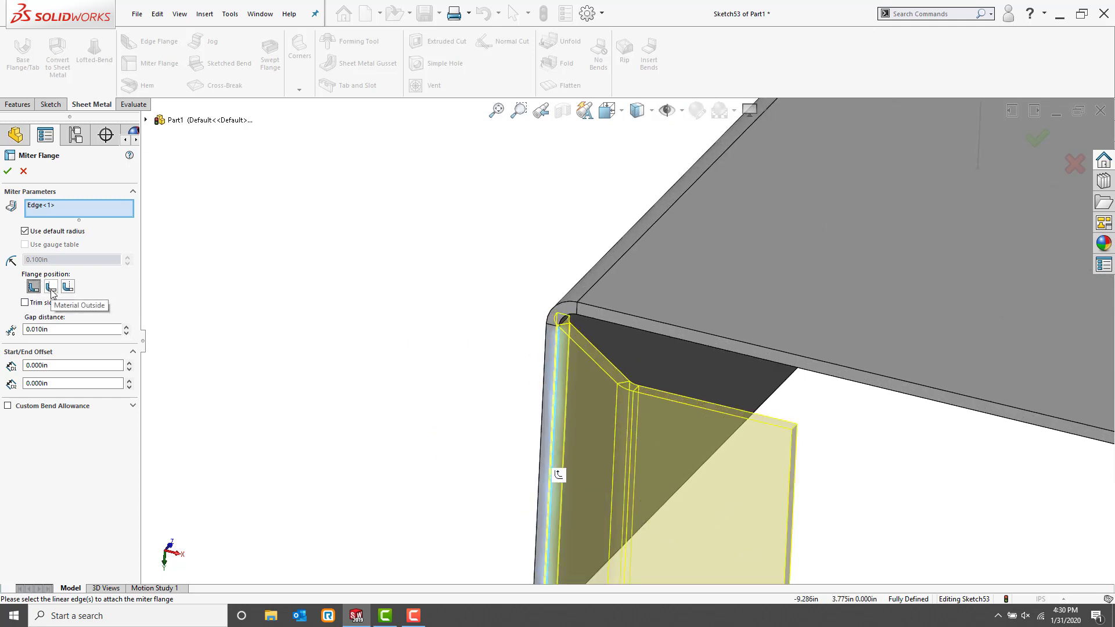
click(67, 285)
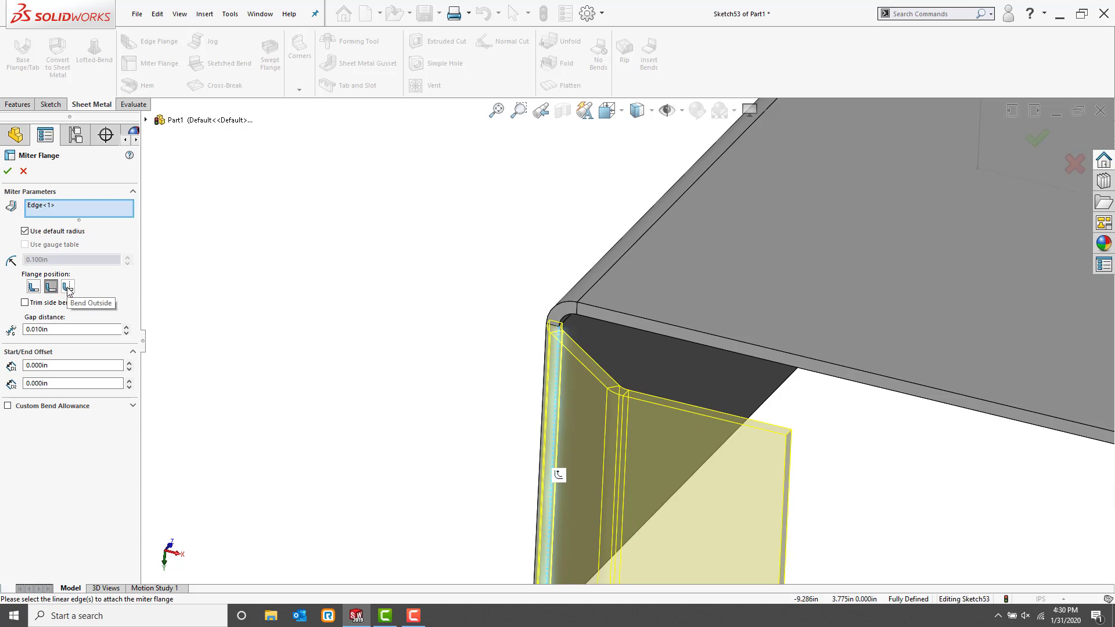
click(49, 286)
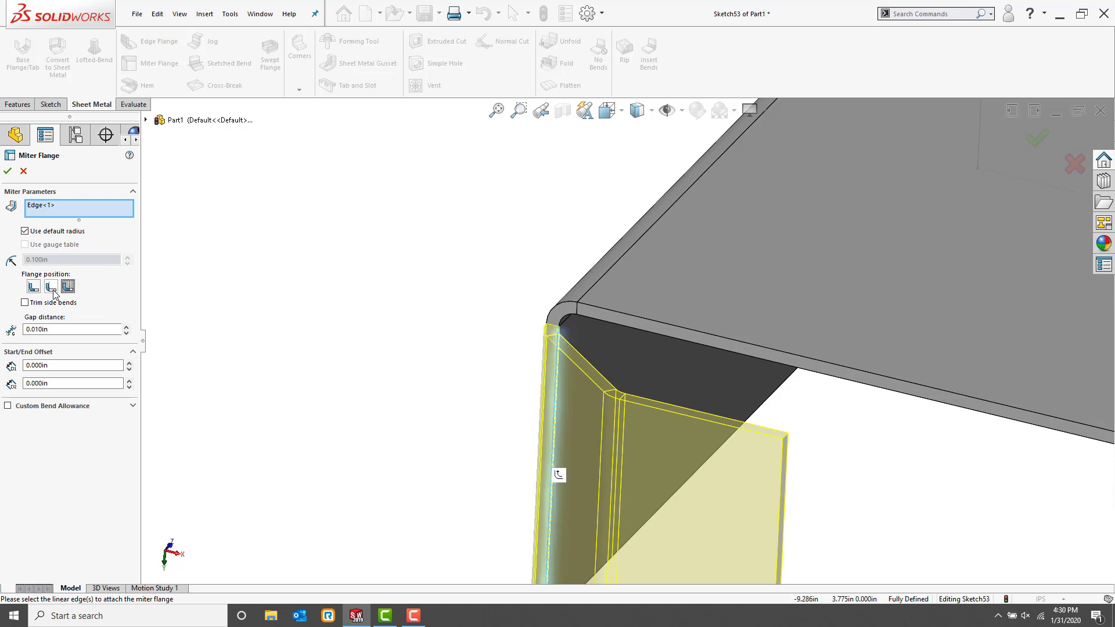
click(50, 287)
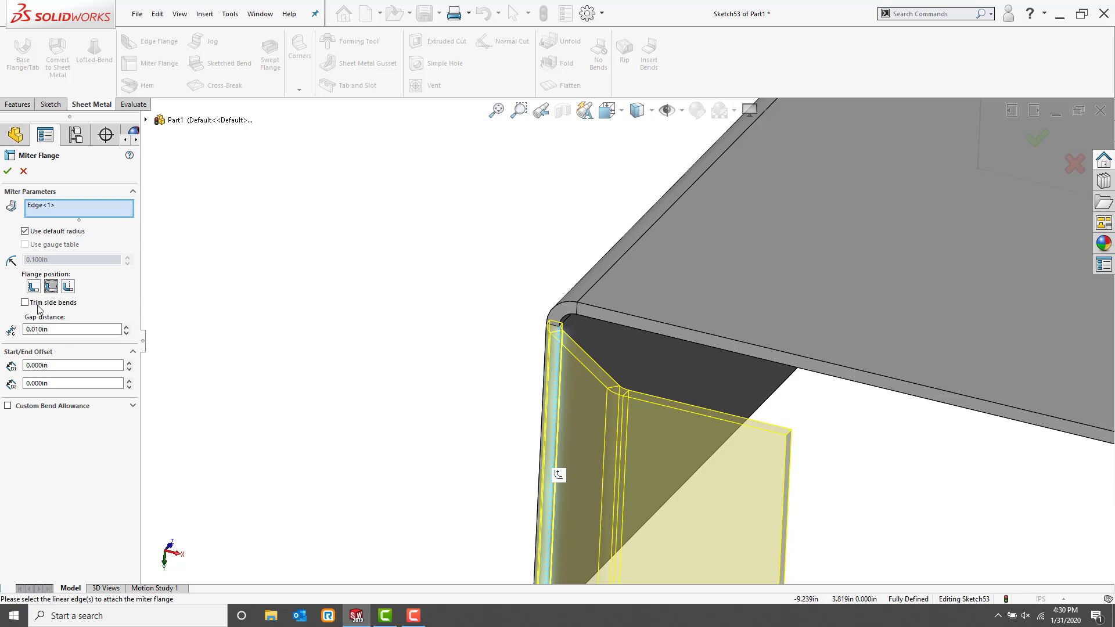
mouse_move(109, 321)
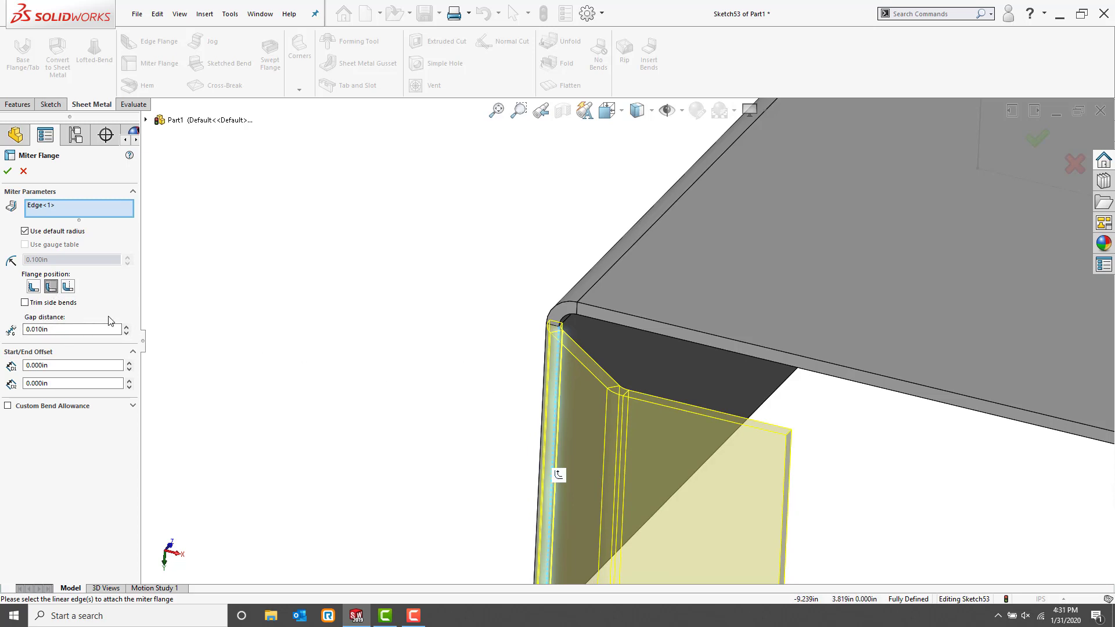
mouse_move(562, 480)
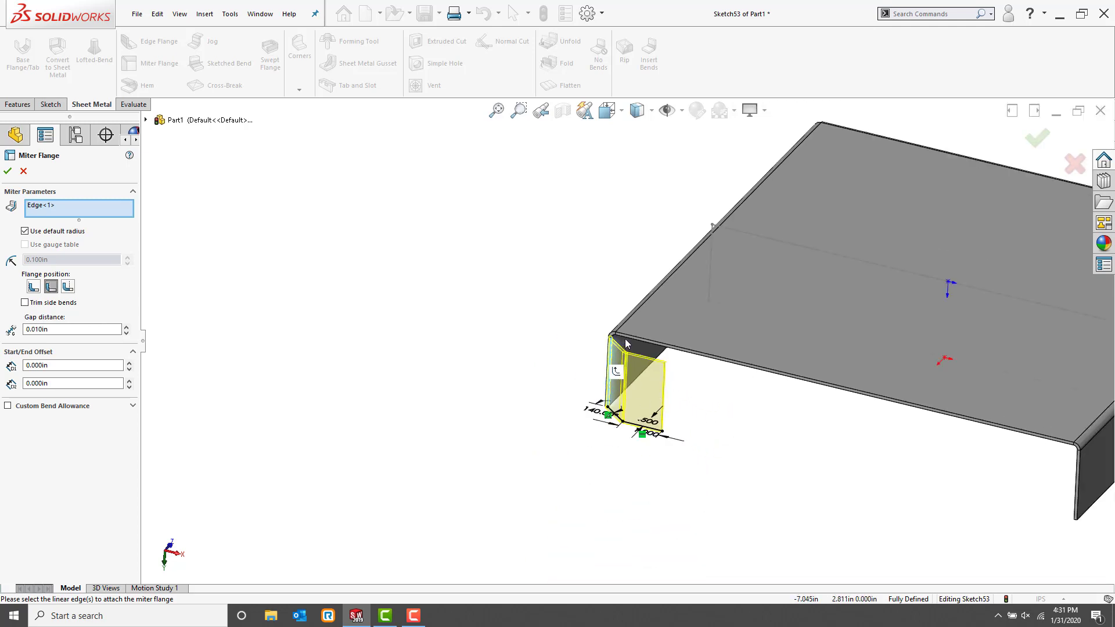
mouse_move(1088, 490)
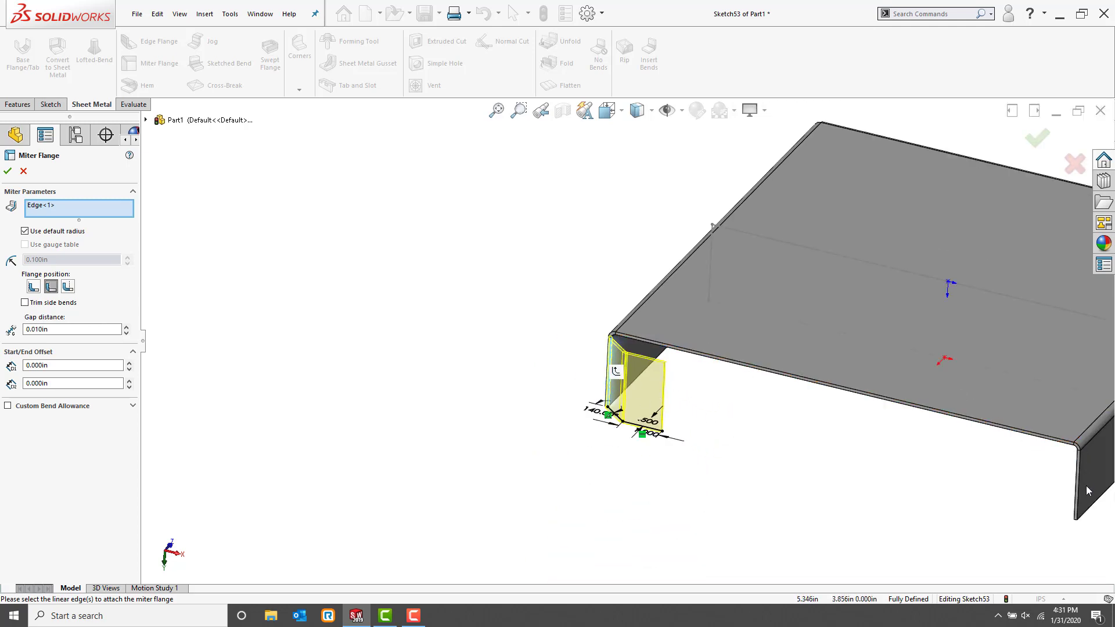
Step: Propagate the flange along the five connected edges and confirm Miter-Flange6
click(620, 378)
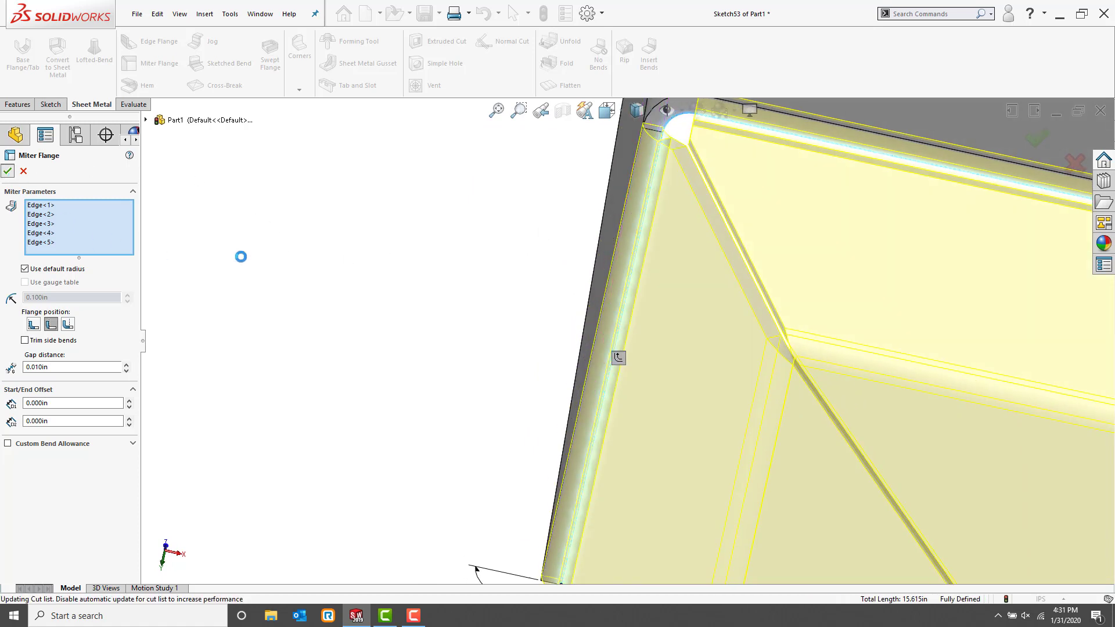
click(9, 172)
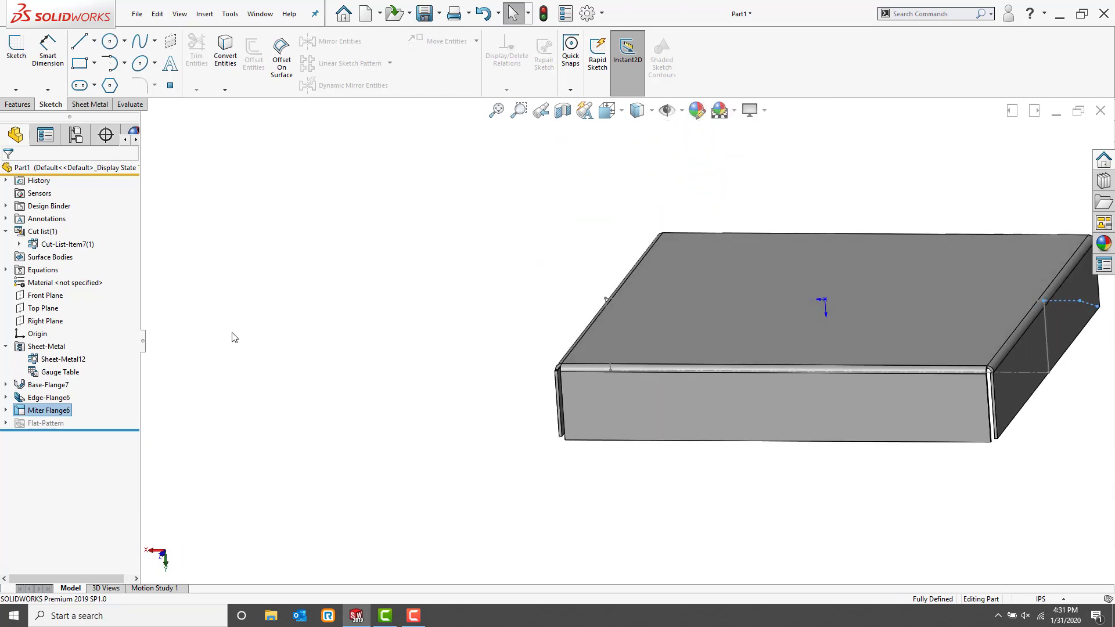
mouse_move(62, 346)
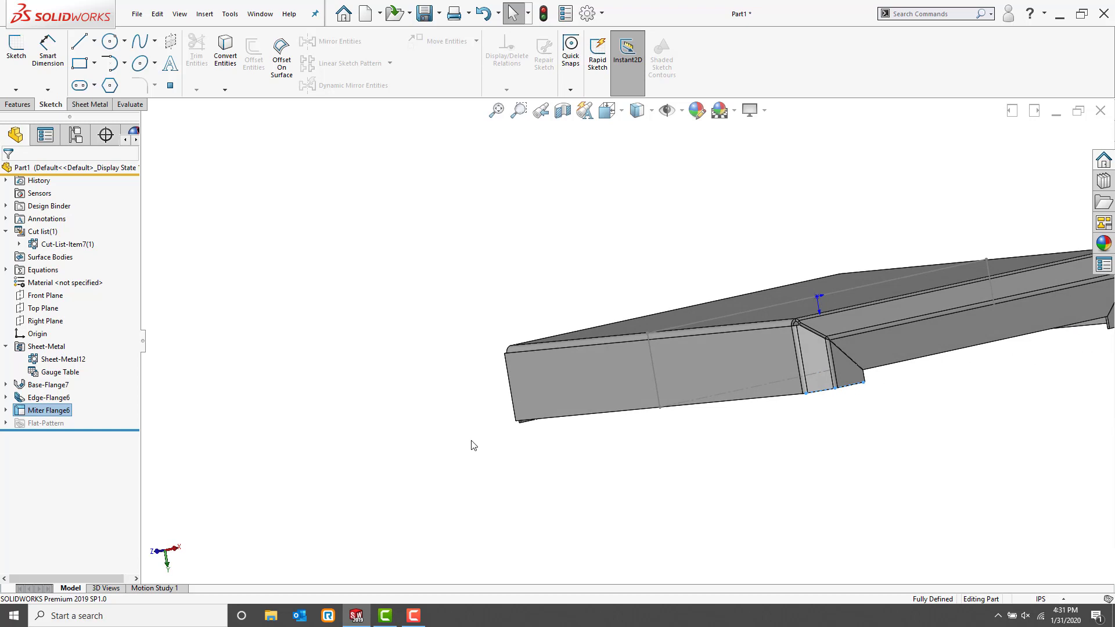
mouse_move(362, 305)
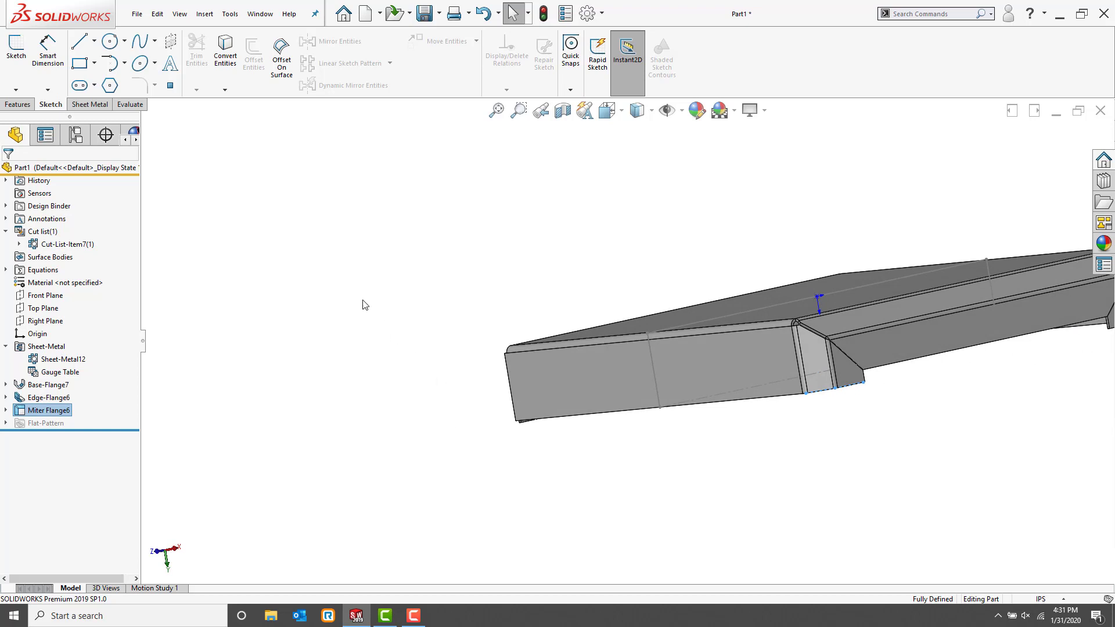